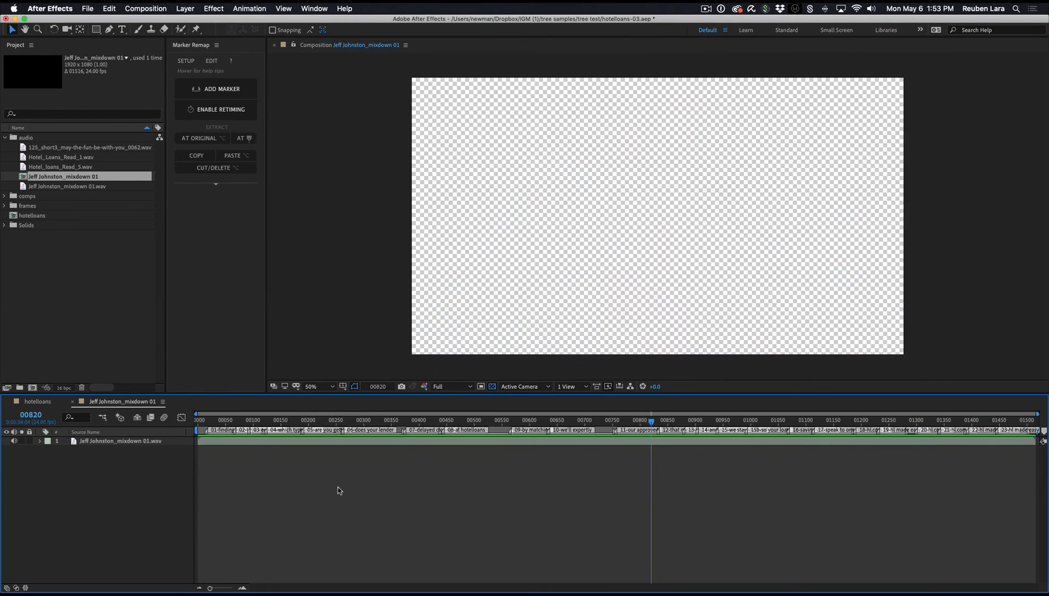
# Scrub through the hotelloans timeline to preview the animated scenes against the voiceover
pyautogui.click(196, 424)
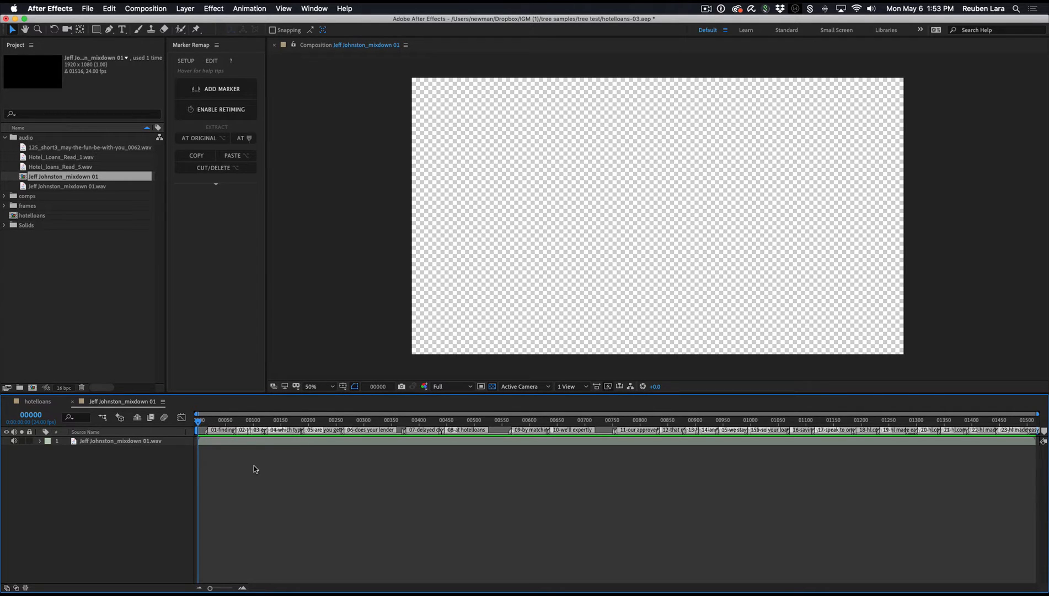
pyautogui.moveTo(290, 499)
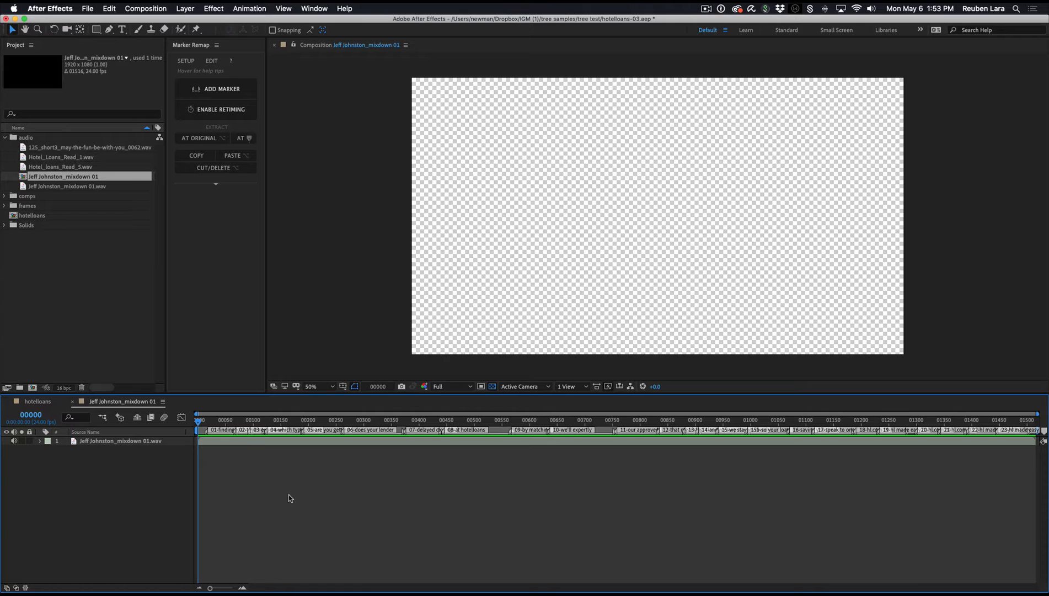
pyautogui.moveTo(240, 481)
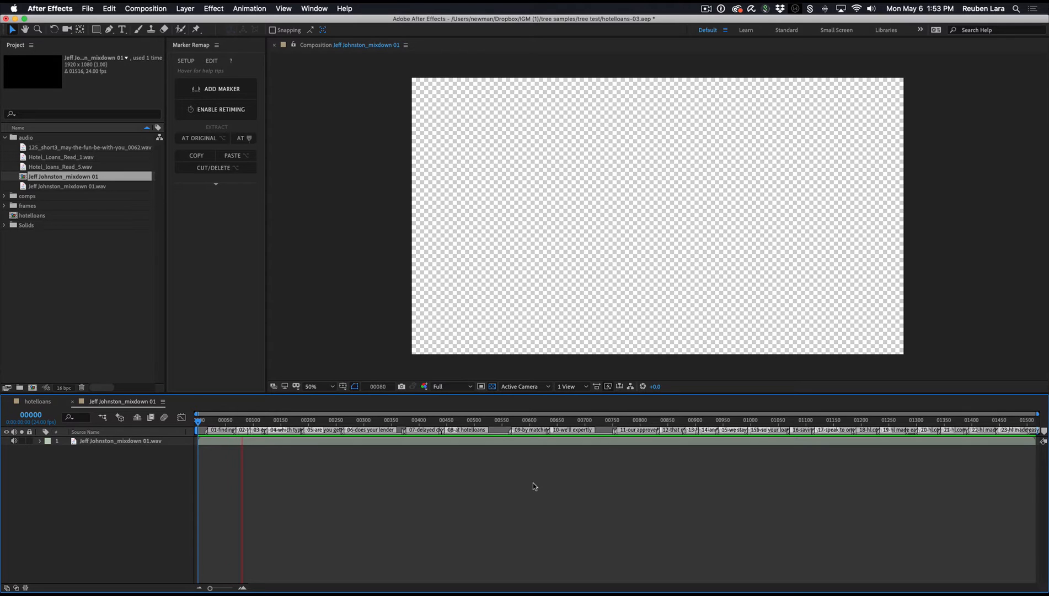
pyautogui.click(618, 420)
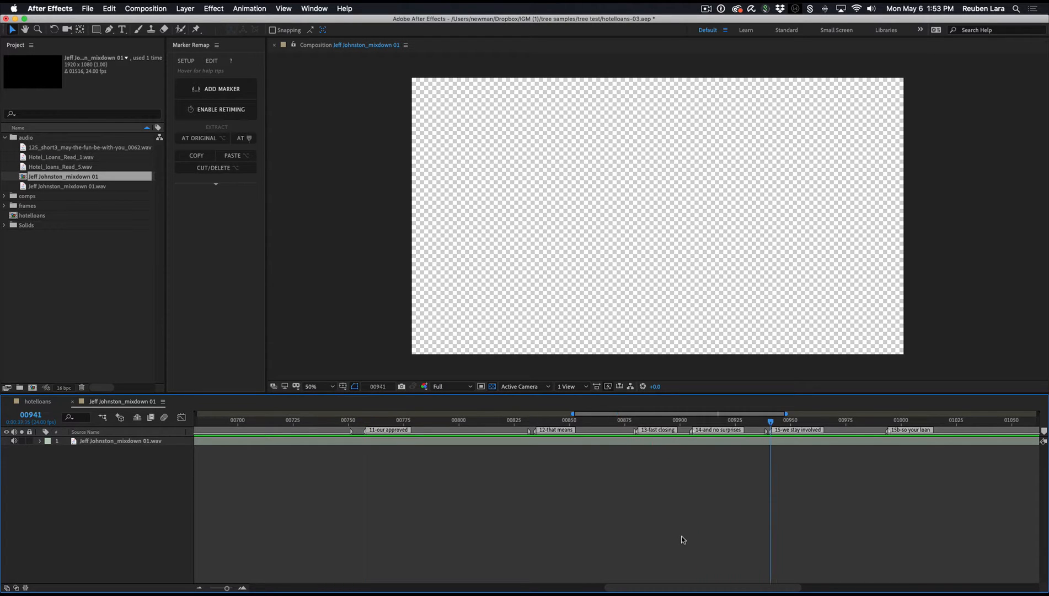
pyautogui.moveTo(428, 483)
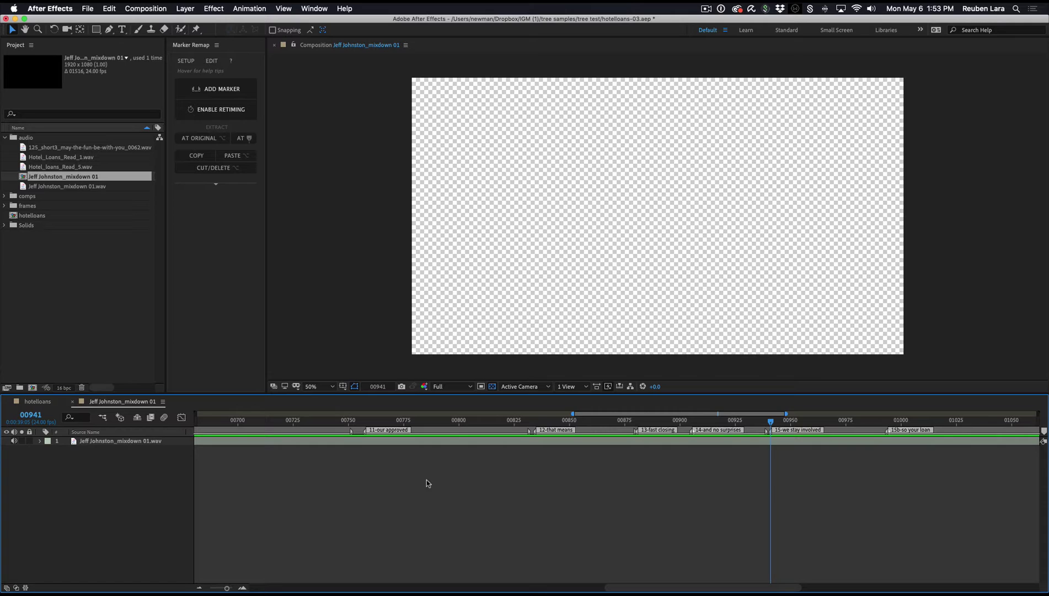
pyautogui.moveTo(214, 468)
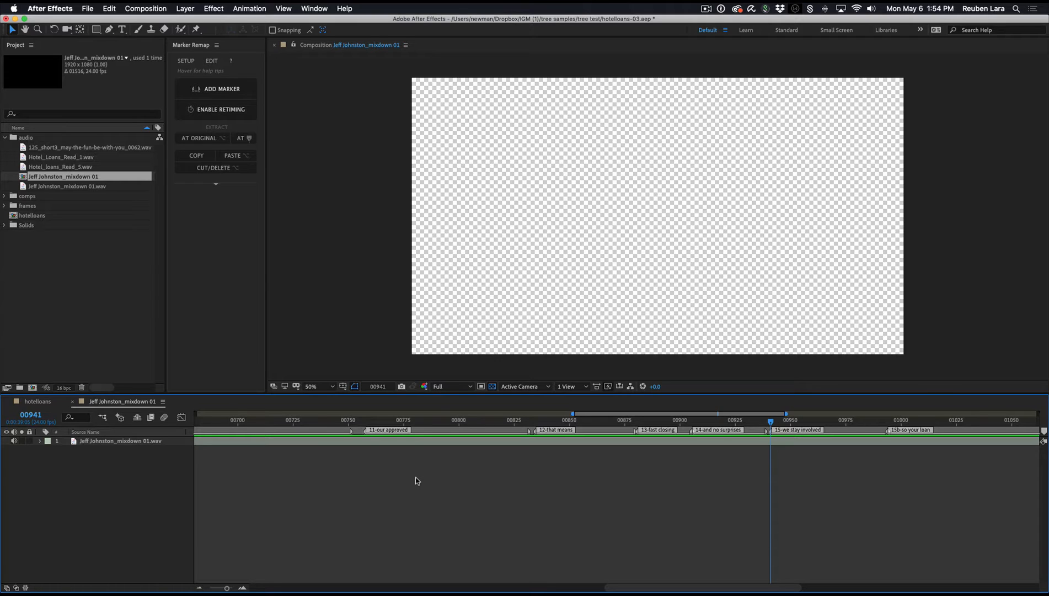
pyautogui.moveTo(371, 500)
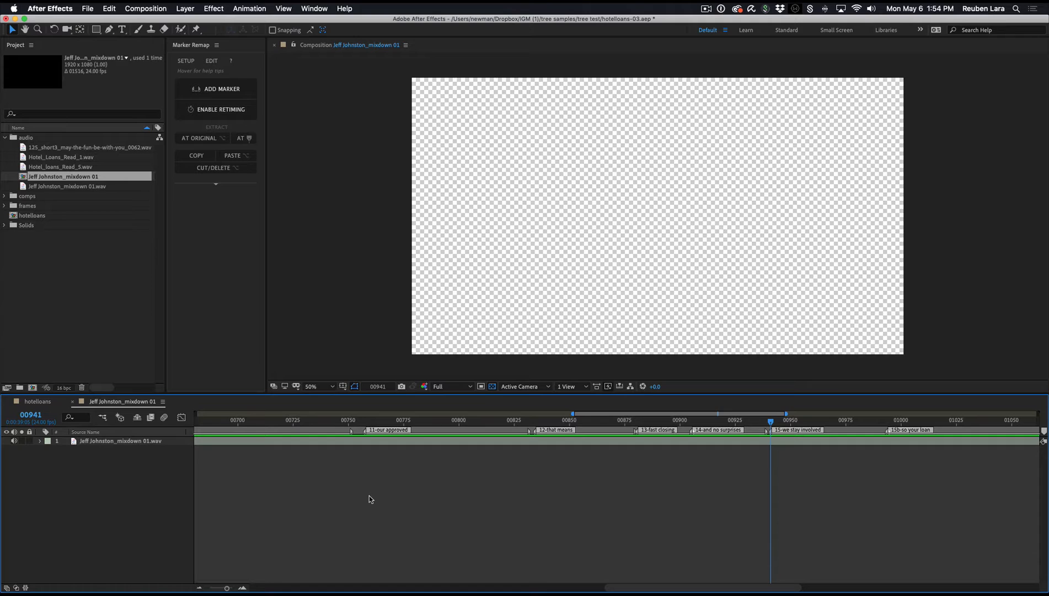
pyautogui.moveTo(371, 480)
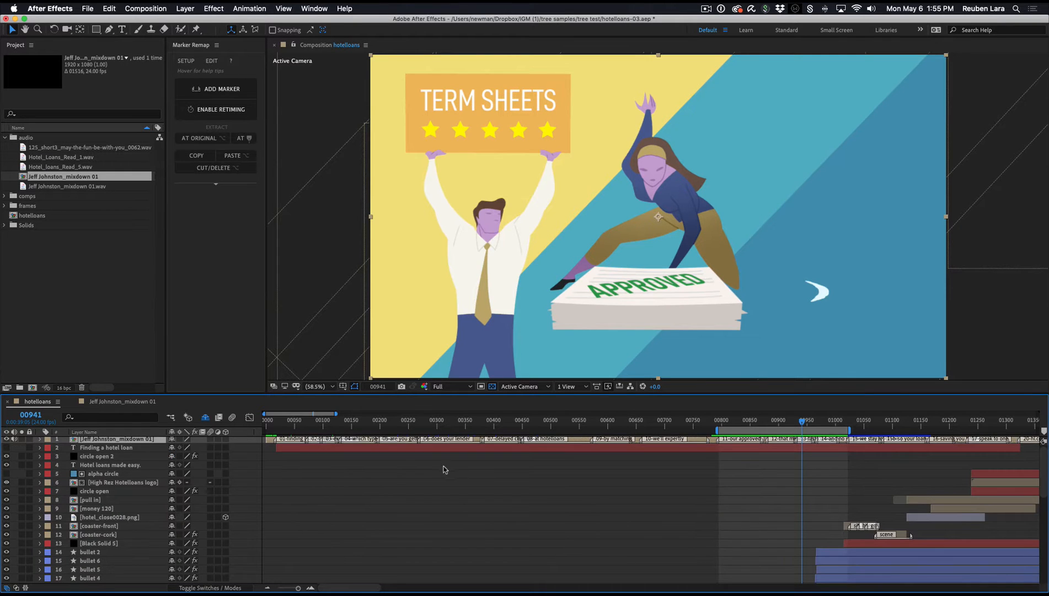
pyautogui.click(717, 426)
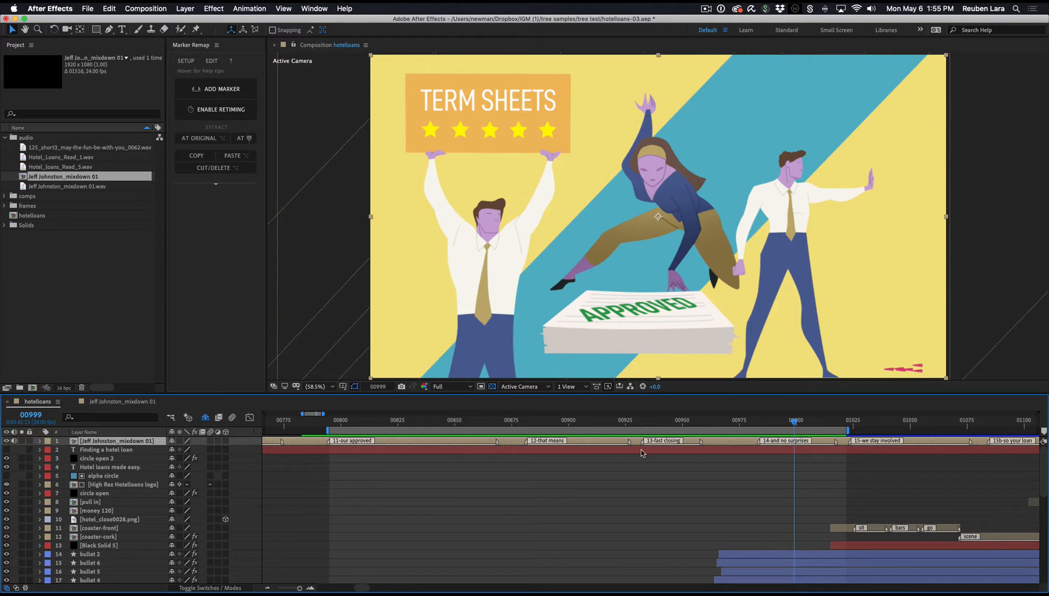
pyautogui.click(553, 421)
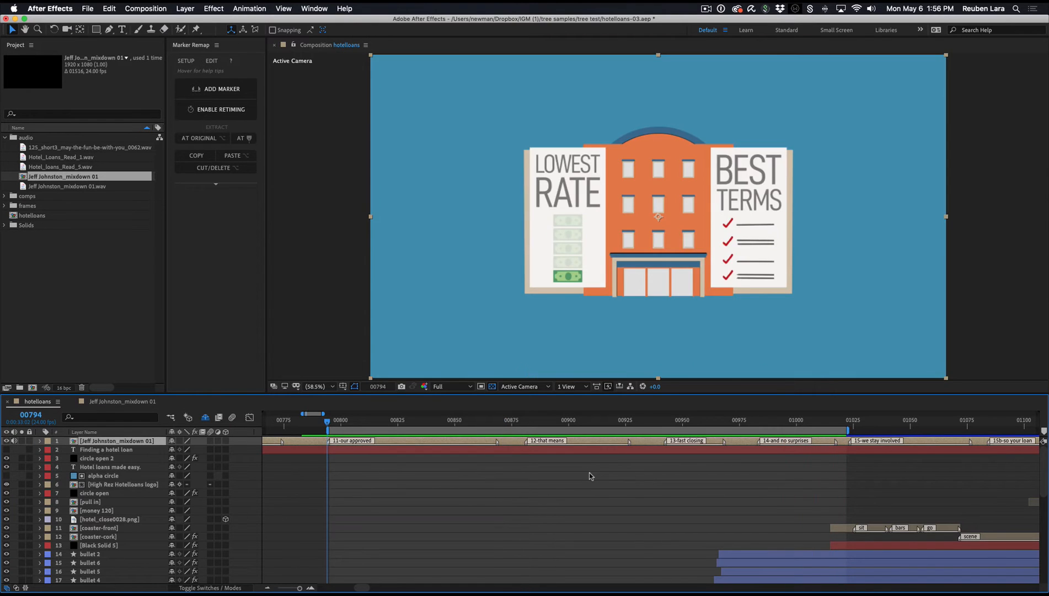
pyautogui.click(806, 422)
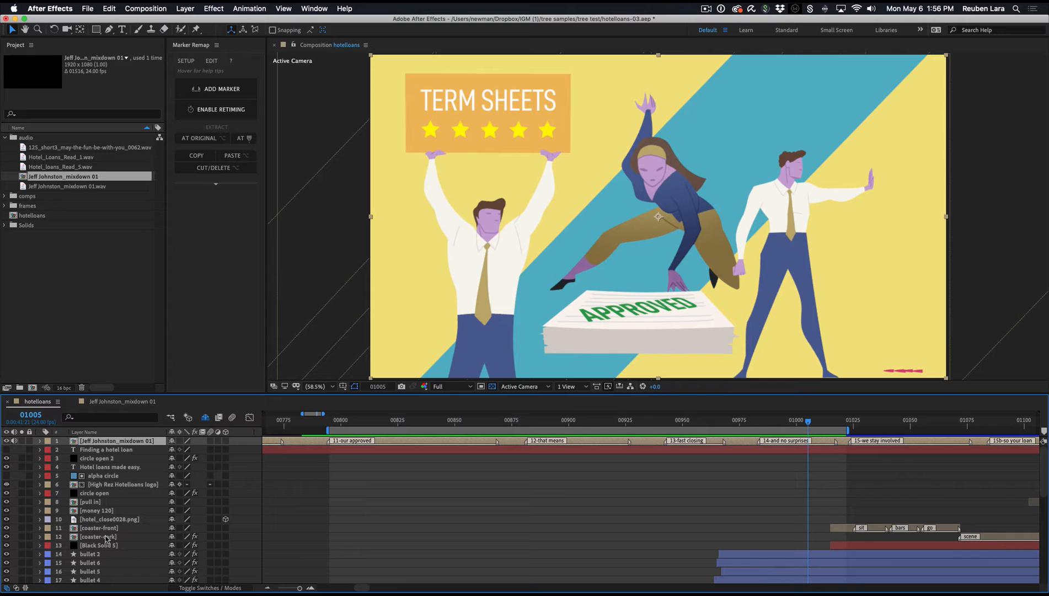
pyautogui.moveTo(145, 471)
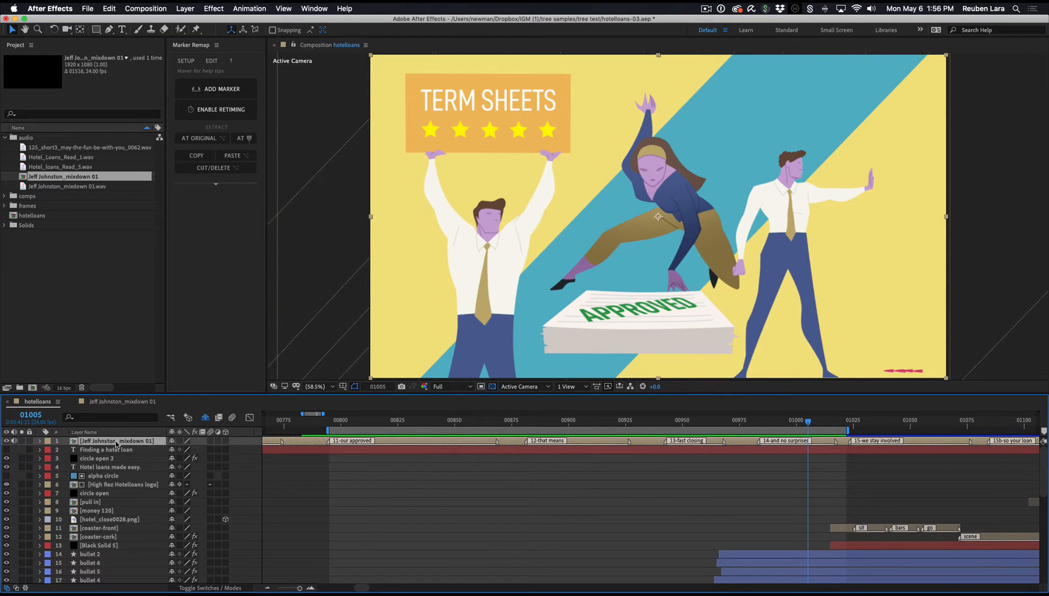
# Jump to around frames 844 and 904, then select the voiceover pre-comp layer
pyautogui.scroll(-3)
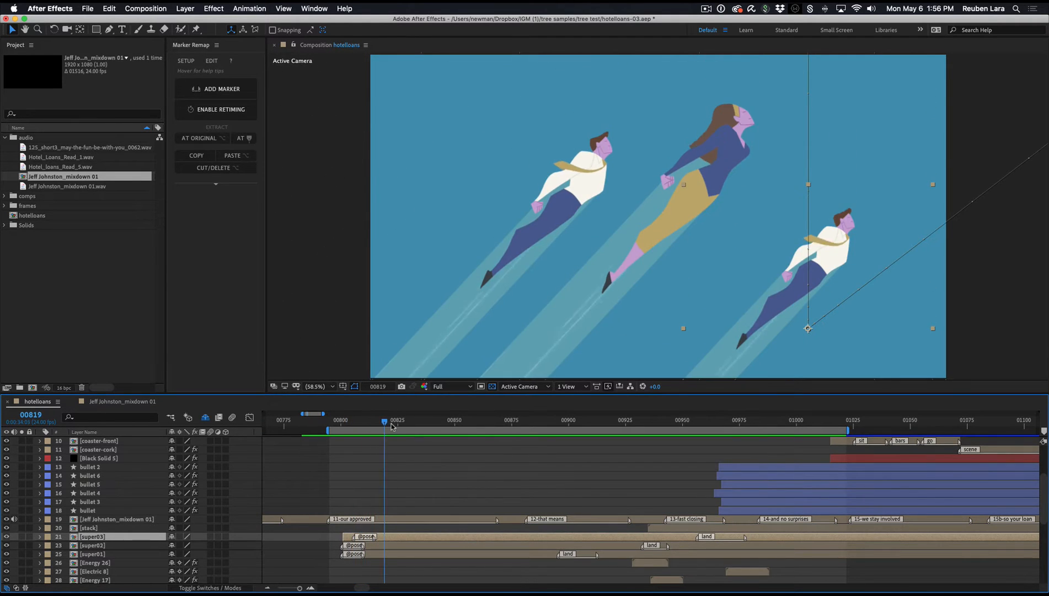
pyautogui.click(412, 421)
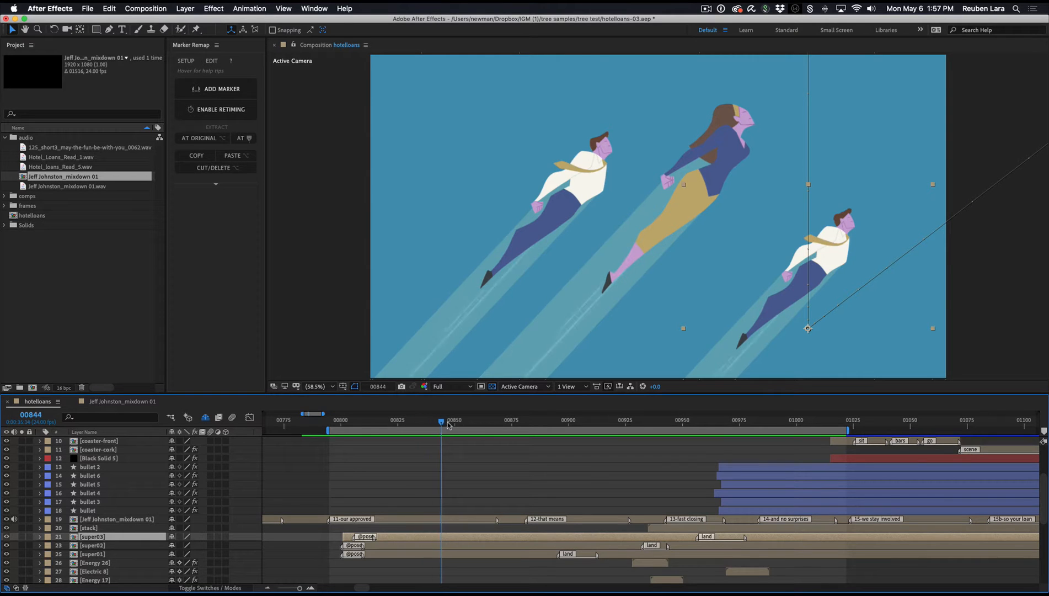
pyautogui.click(579, 422)
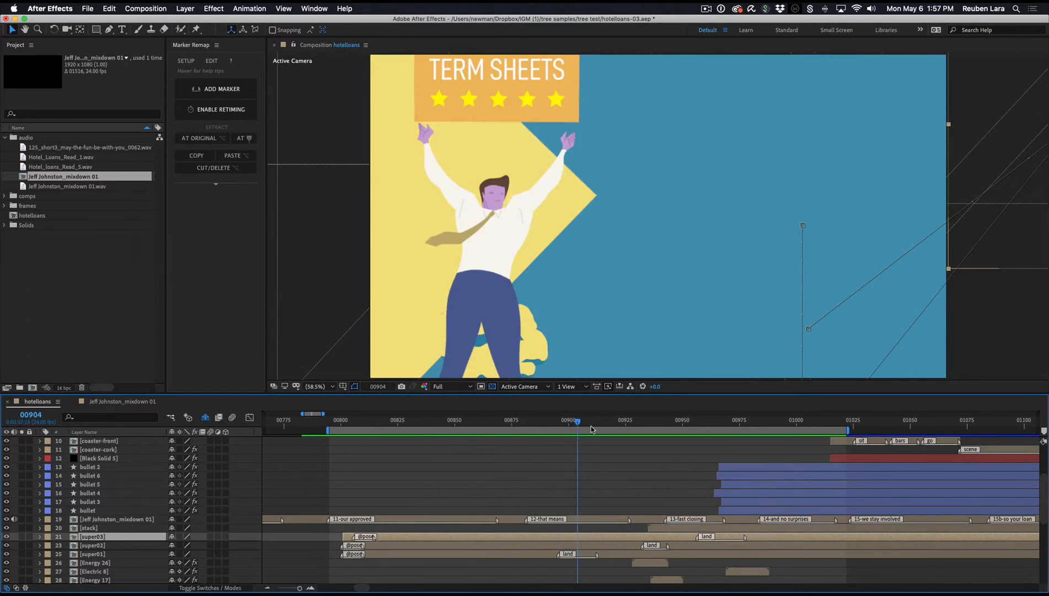
pyautogui.click(721, 433)
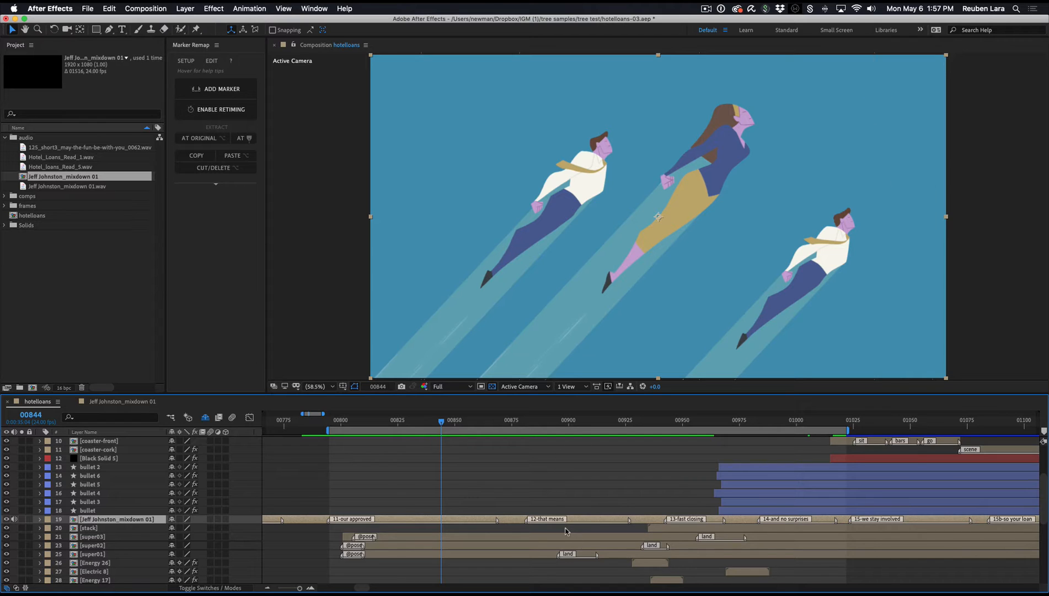
pyautogui.moveTo(522, 534)
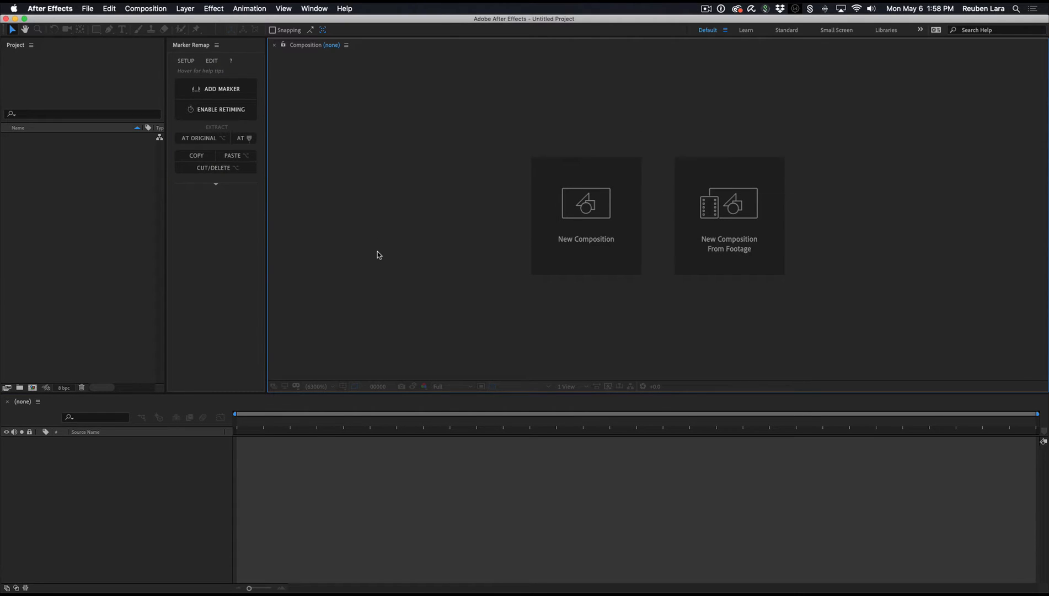
pyautogui.moveTo(388, 259)
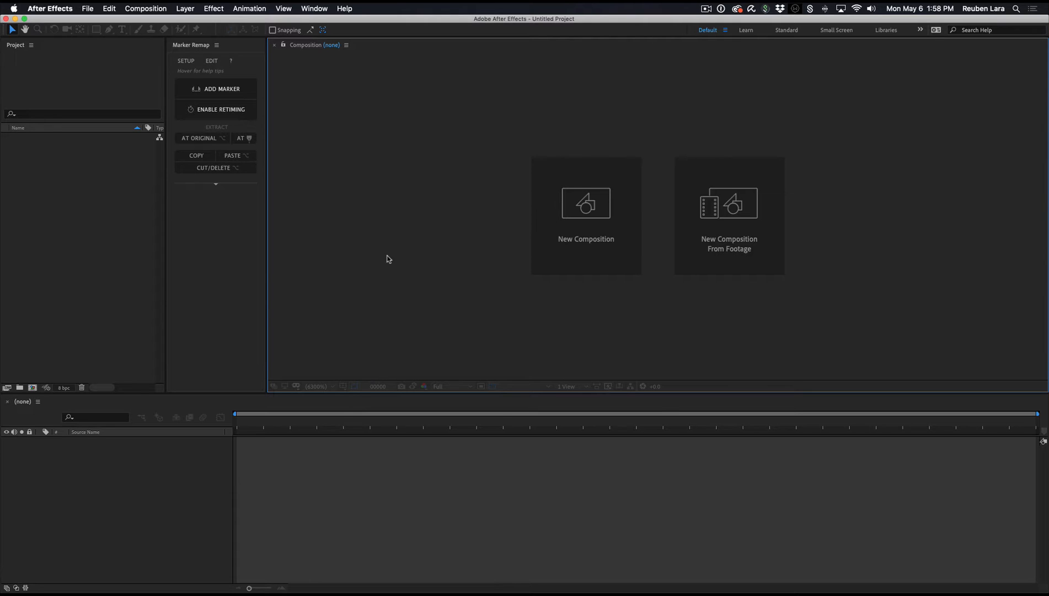
pyautogui.moveTo(433, 286)
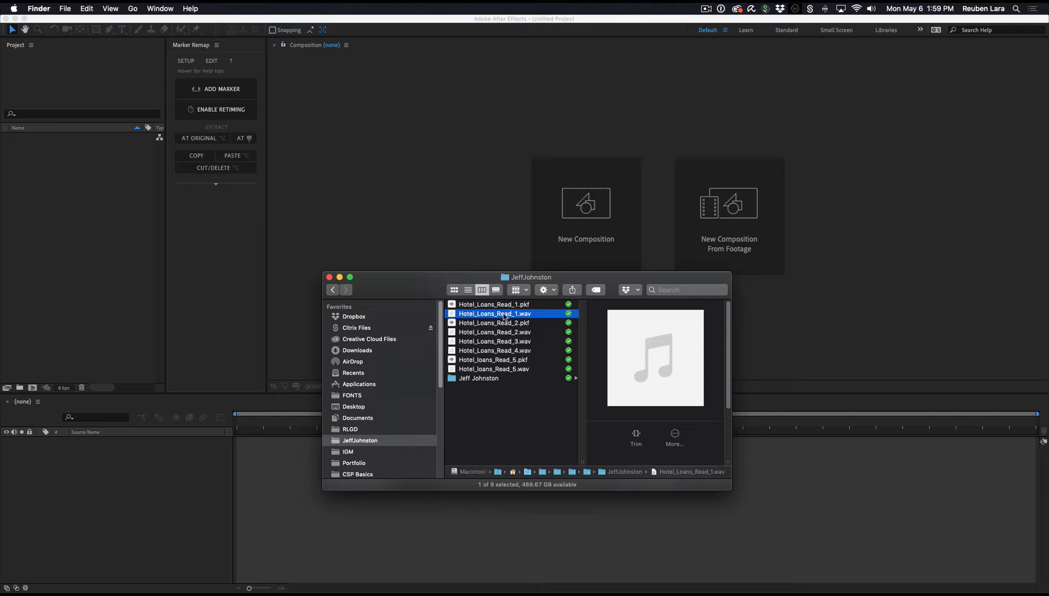
# Build a Hotel_Loans_Read_1 composition from the dragged-in Hotel_Loans_Read_1.wav and move to around frame 119
pyautogui.moveTo(495, 314); pyautogui.dragTo(36, 204)
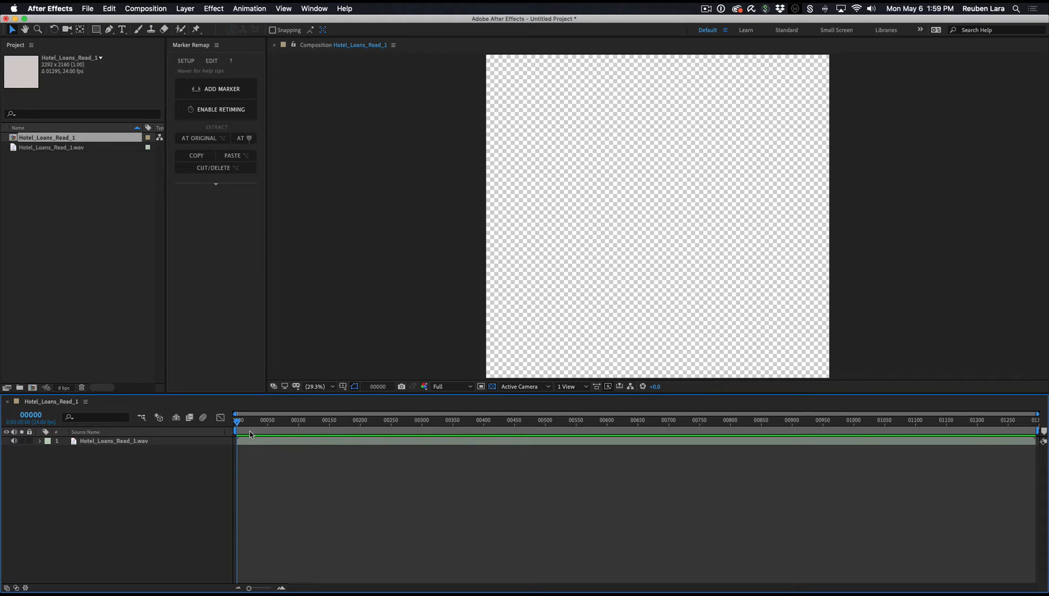
pyautogui.click(259, 424)
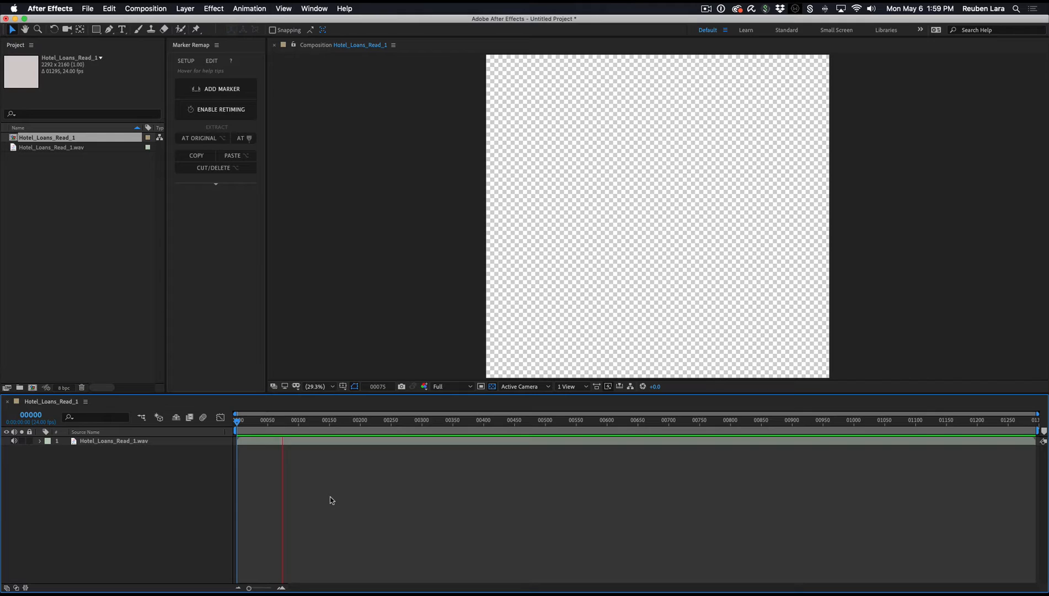
pyautogui.click(311, 420)
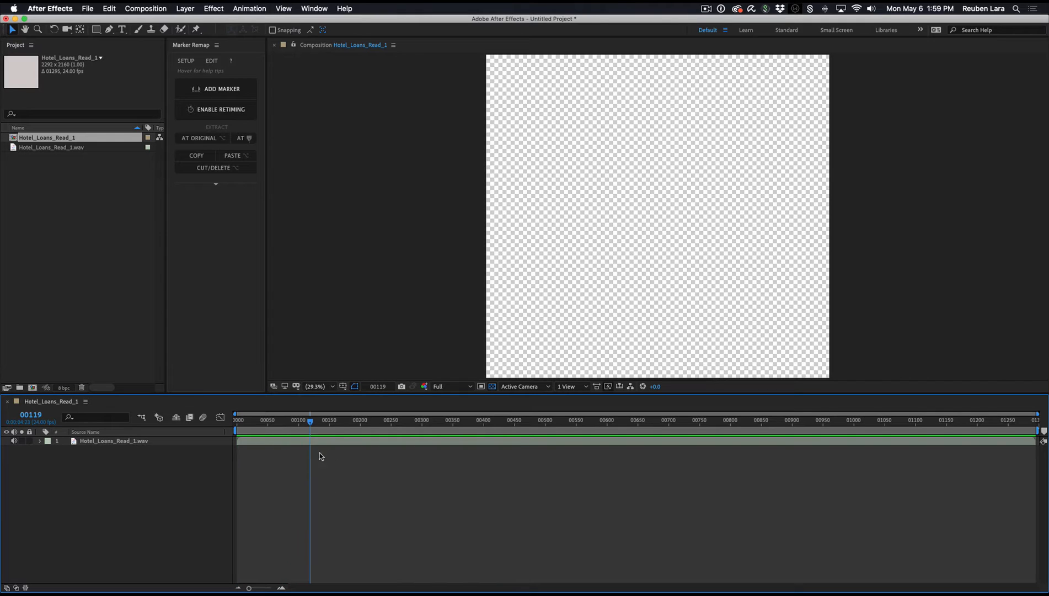
pyautogui.moveTo(309, 421)
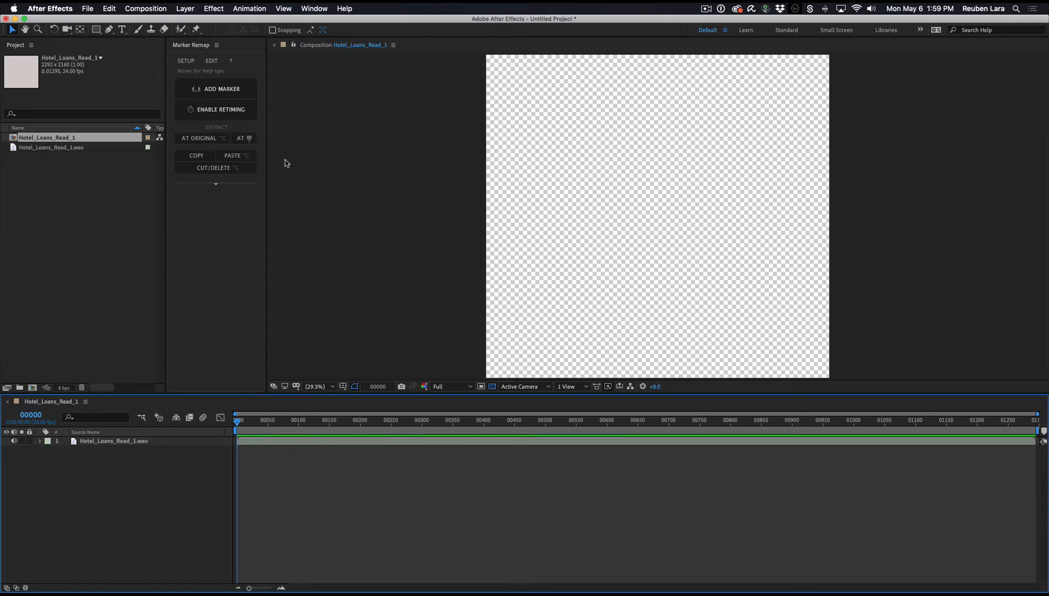
# Add a marker named 'Finding a hotel loan' via the Marker Remap panel
pyautogui.click(216, 89)
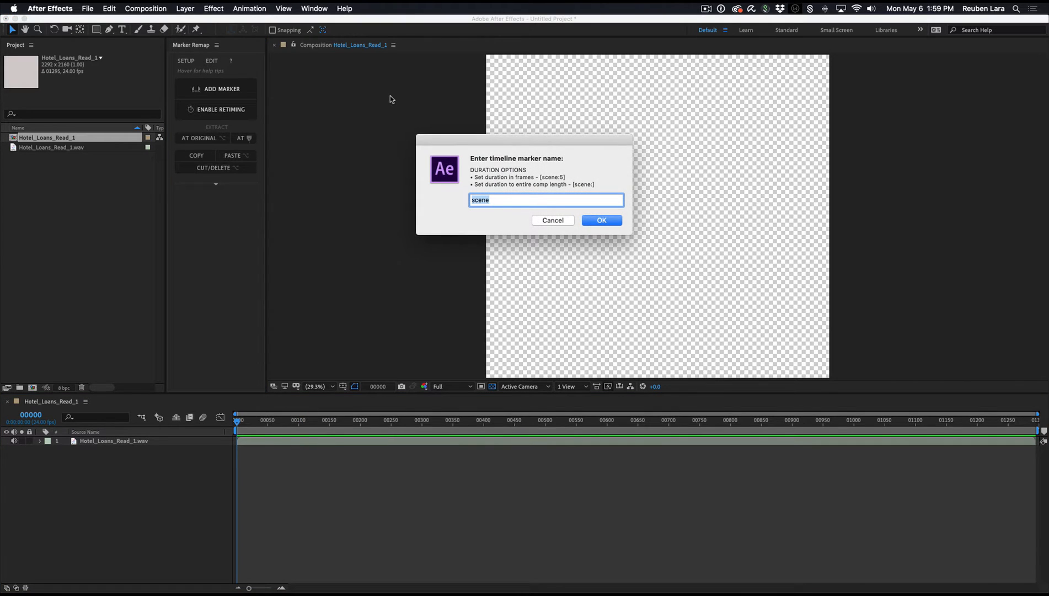
pyautogui.write('Finding a hotel')
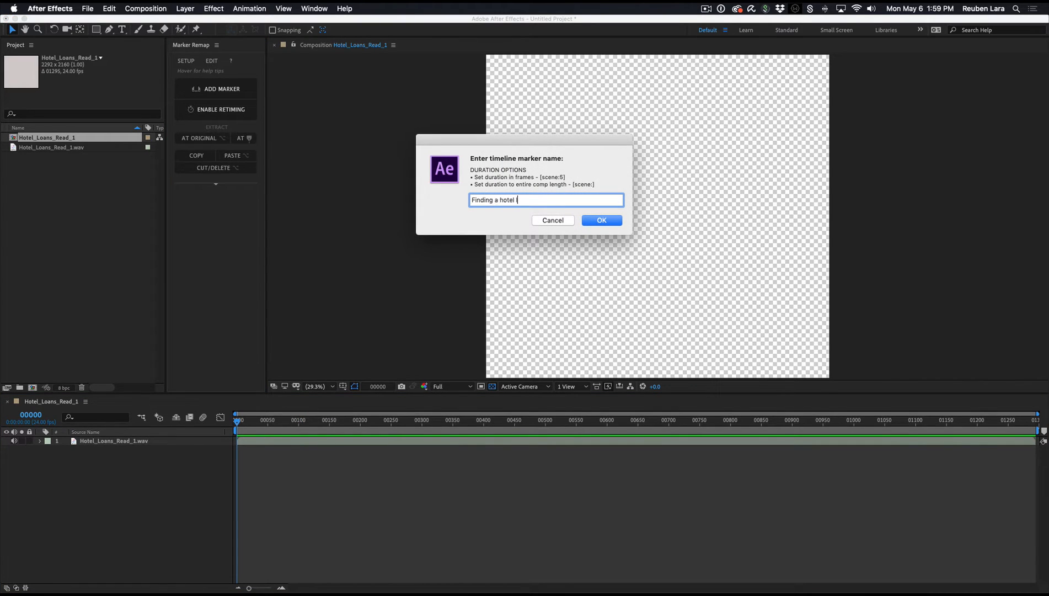
pyautogui.write('loan')
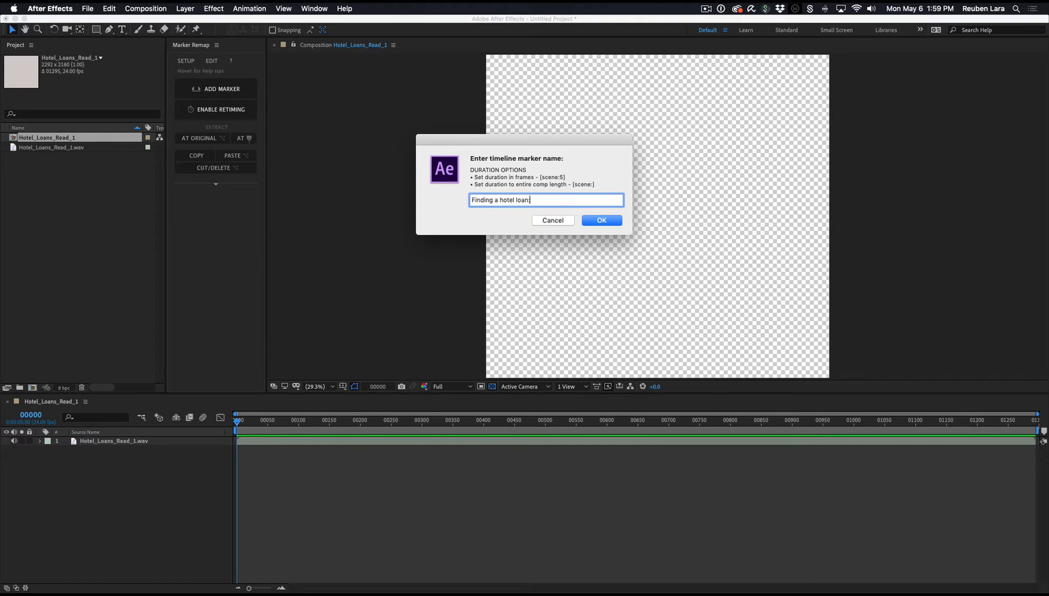
pyautogui.click(601, 220)
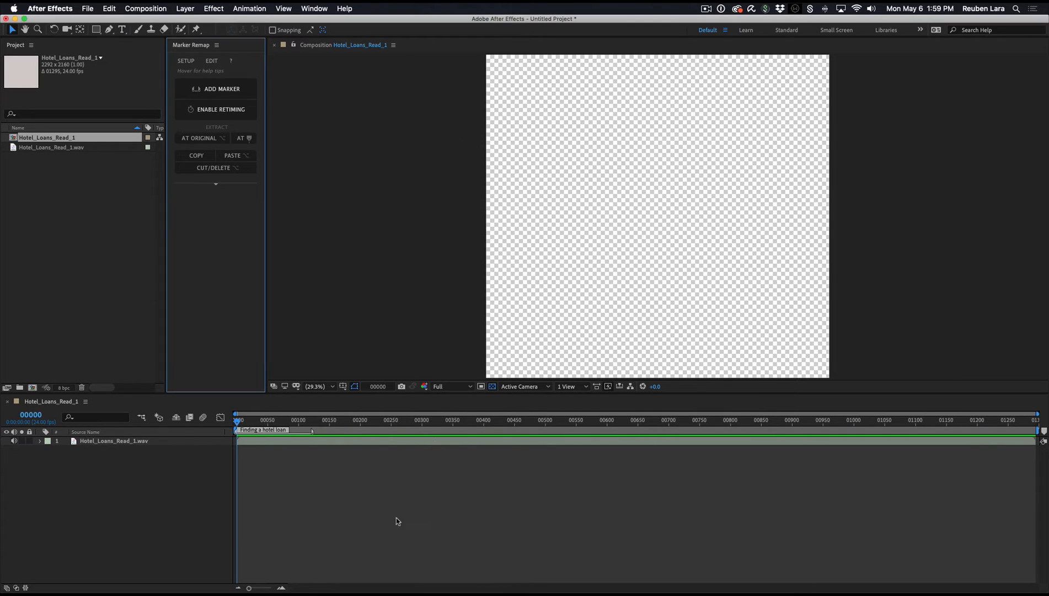
# Add another named phrase marker at around frame 131
pyautogui.click(293, 420)
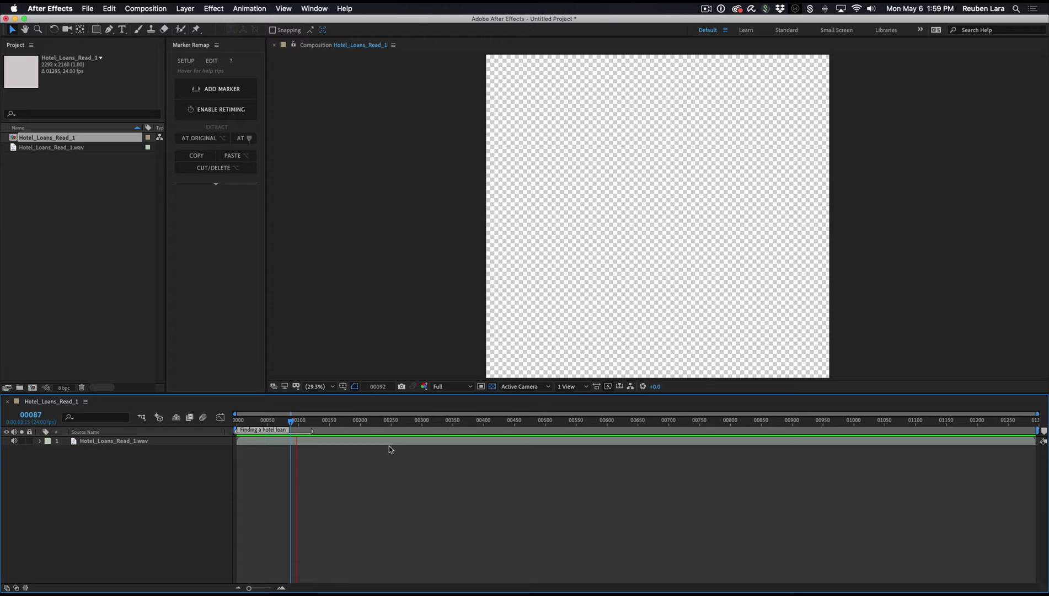
pyautogui.click(327, 421)
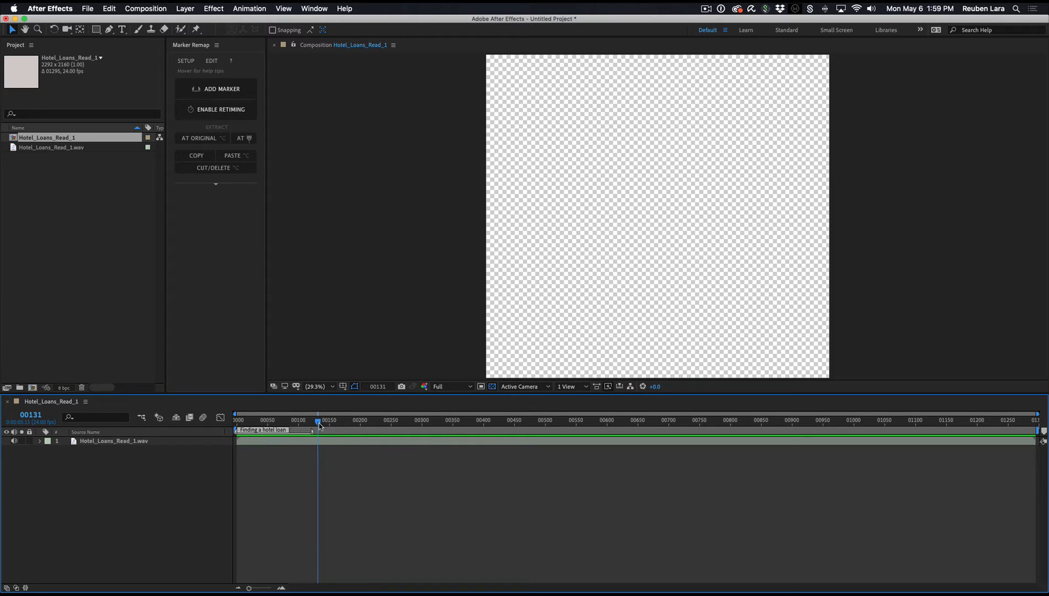
pyautogui.click(215, 88)
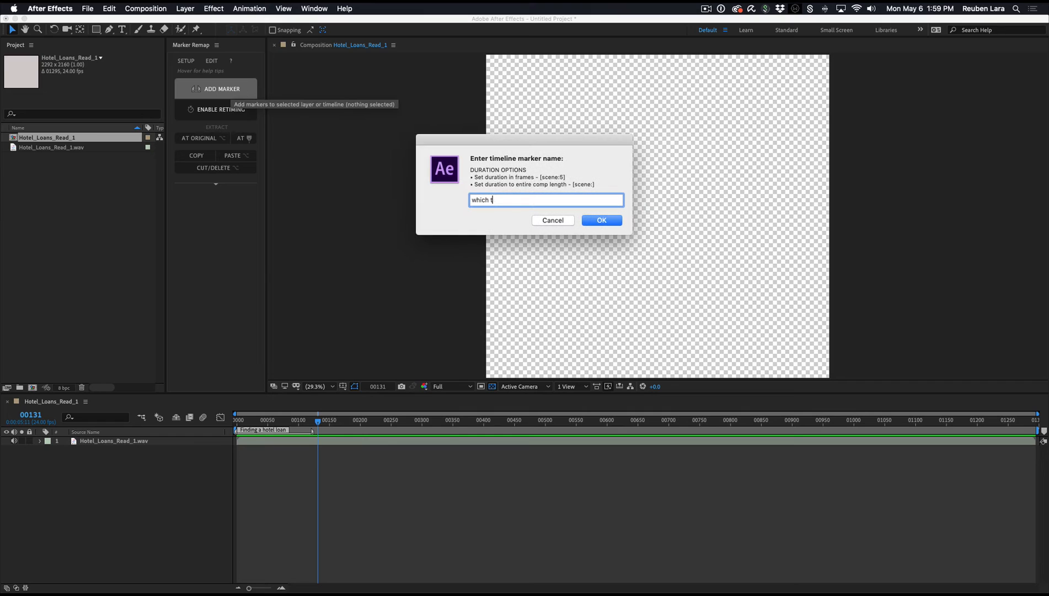
pyautogui.click(603, 221)
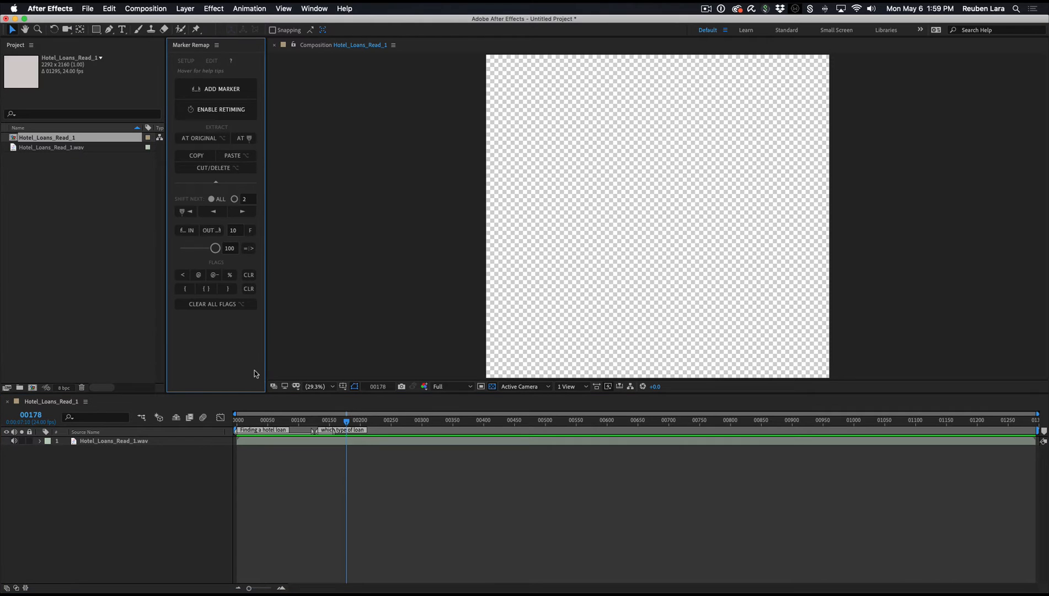
pyautogui.moveTo(364, 449)
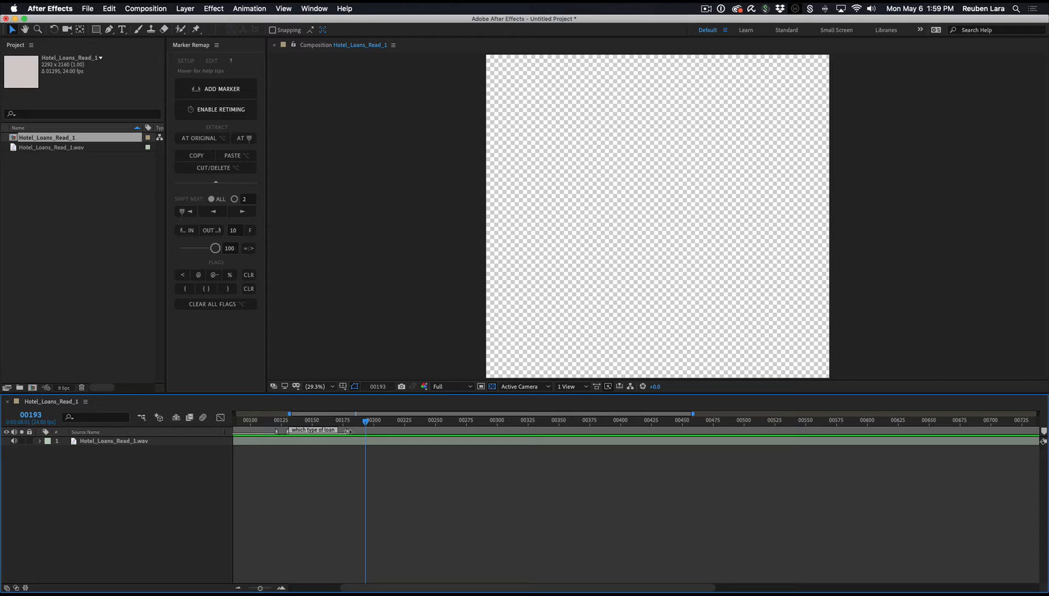
# Add a third named phrase marker at frame 190
pyautogui.click(333, 420)
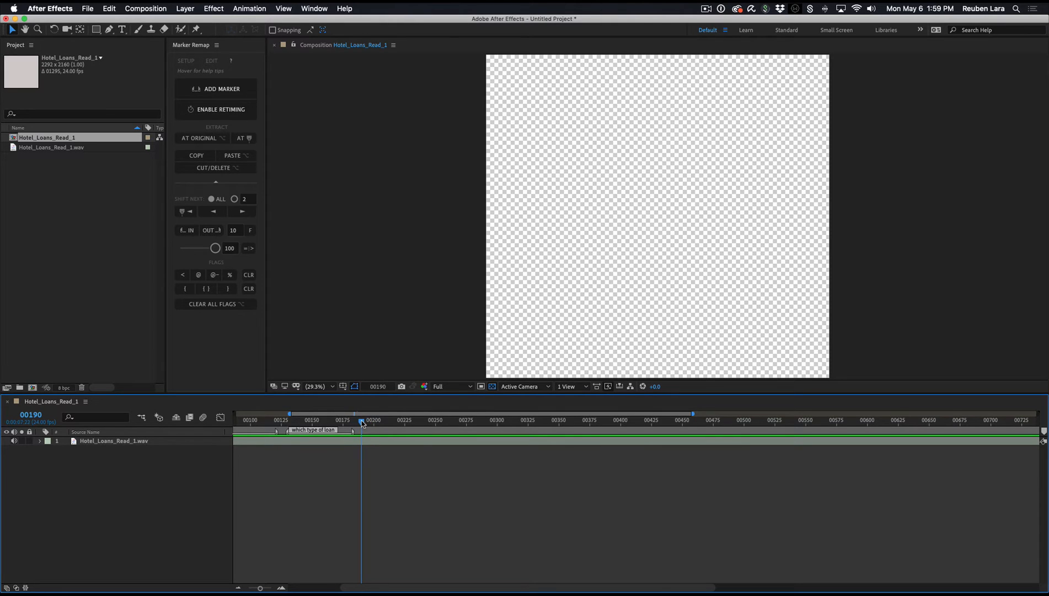
pyautogui.click(216, 88)
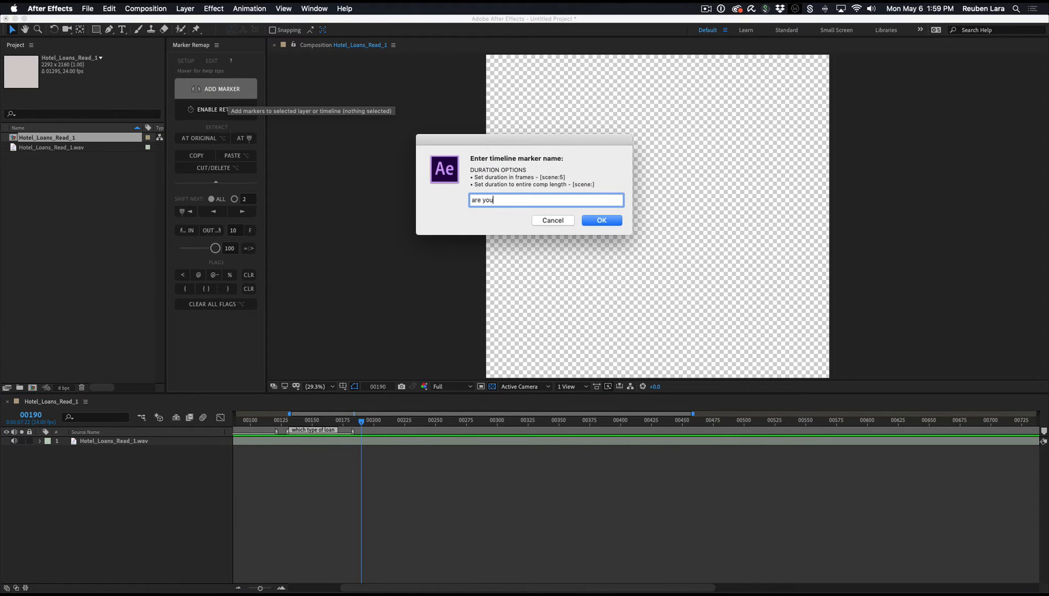
pyautogui.click(603, 221)
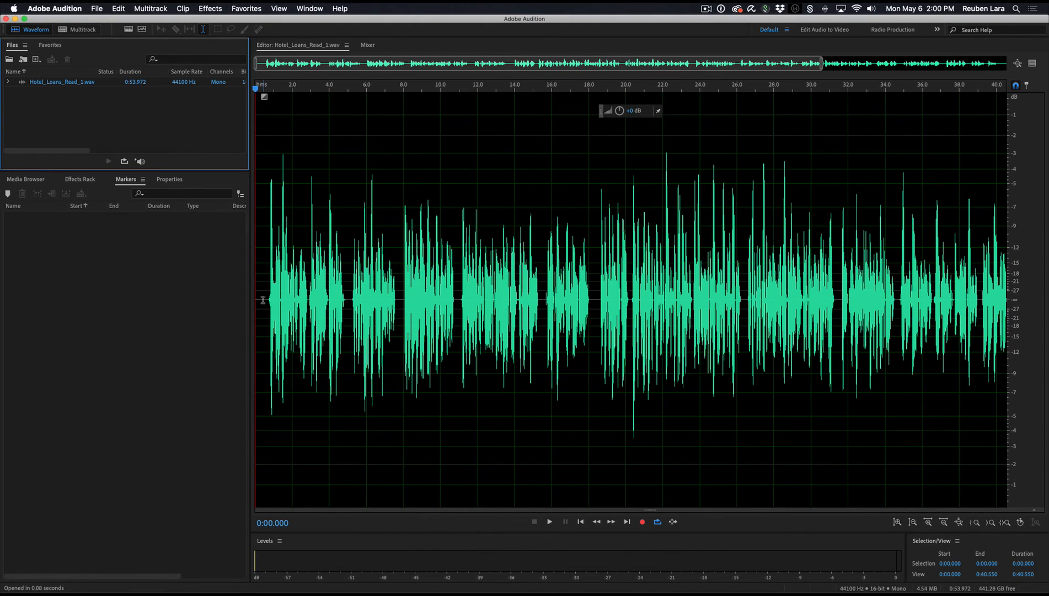
# Select the first spoken phrase (0.703-2.895 s), trim its end and add range Marker 01
pyautogui.click(549, 522)
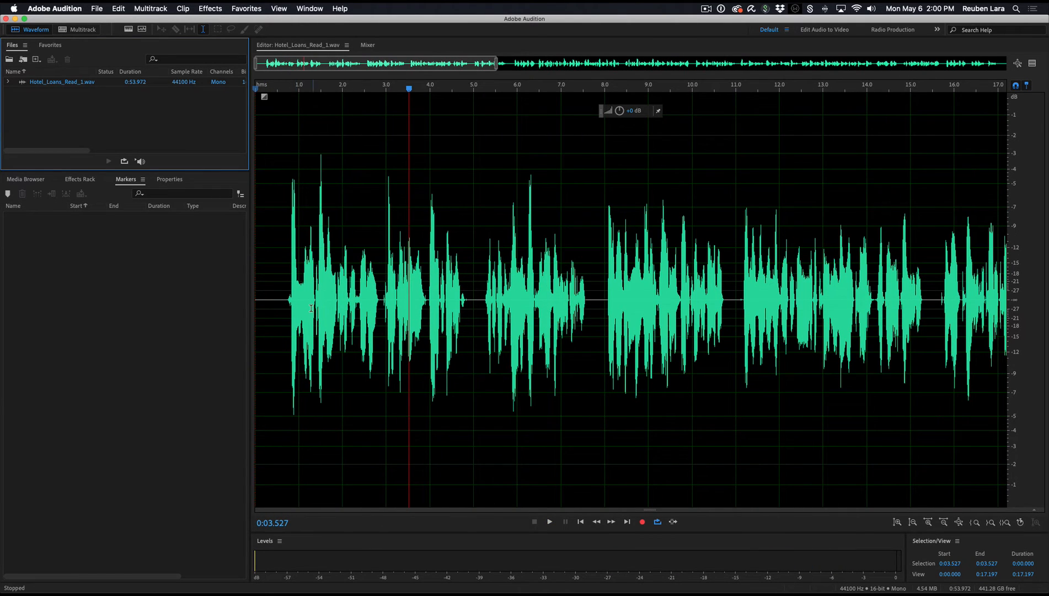
pyautogui.moveTo(287, 301); pyautogui.dragTo(382, 301)
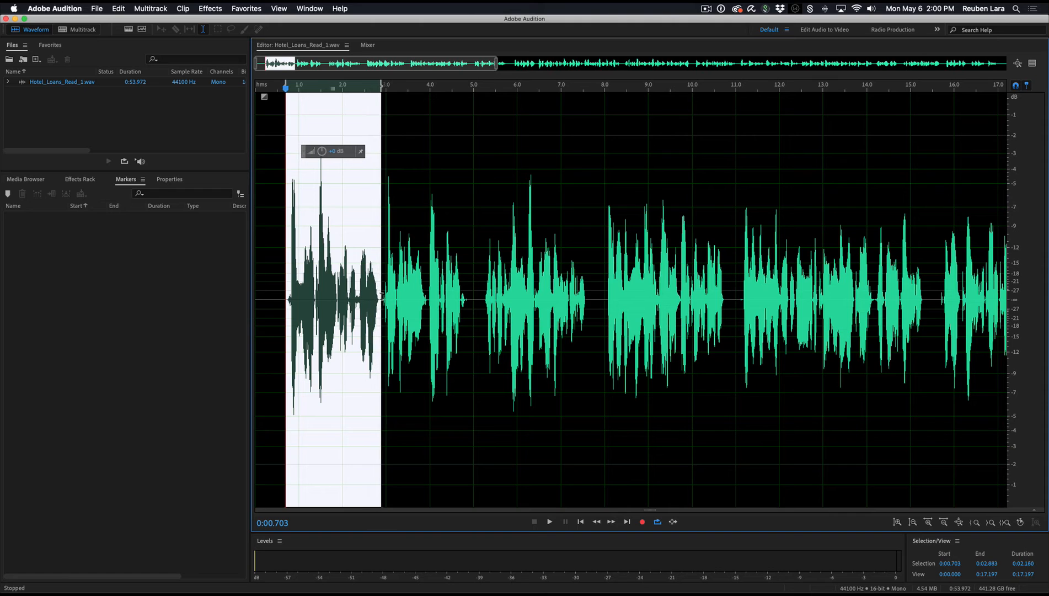
pyautogui.moveTo(382, 294); pyautogui.dragTo(354, 295)
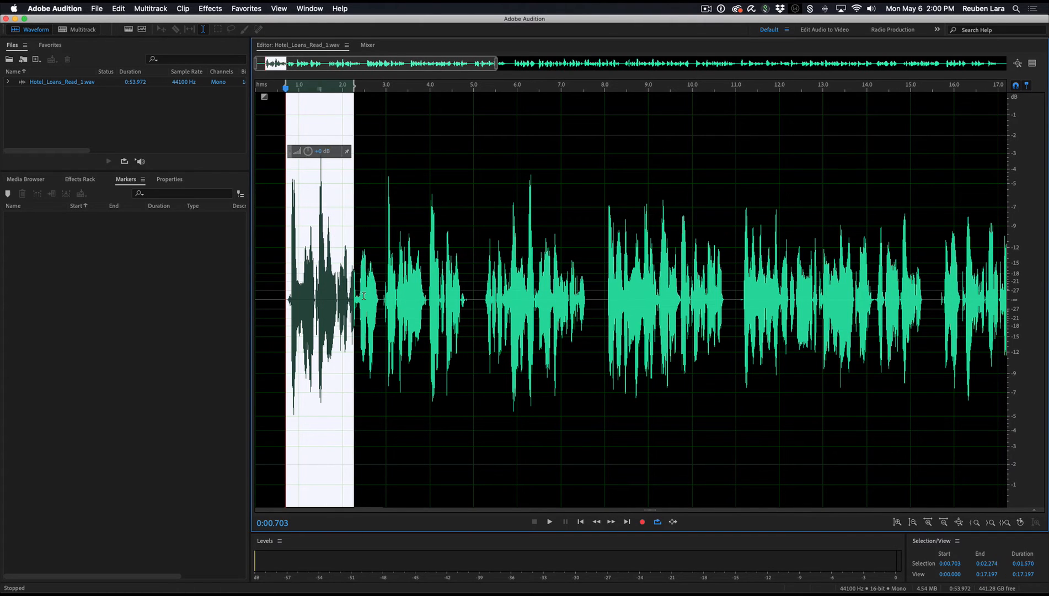
pyautogui.click(549, 522)
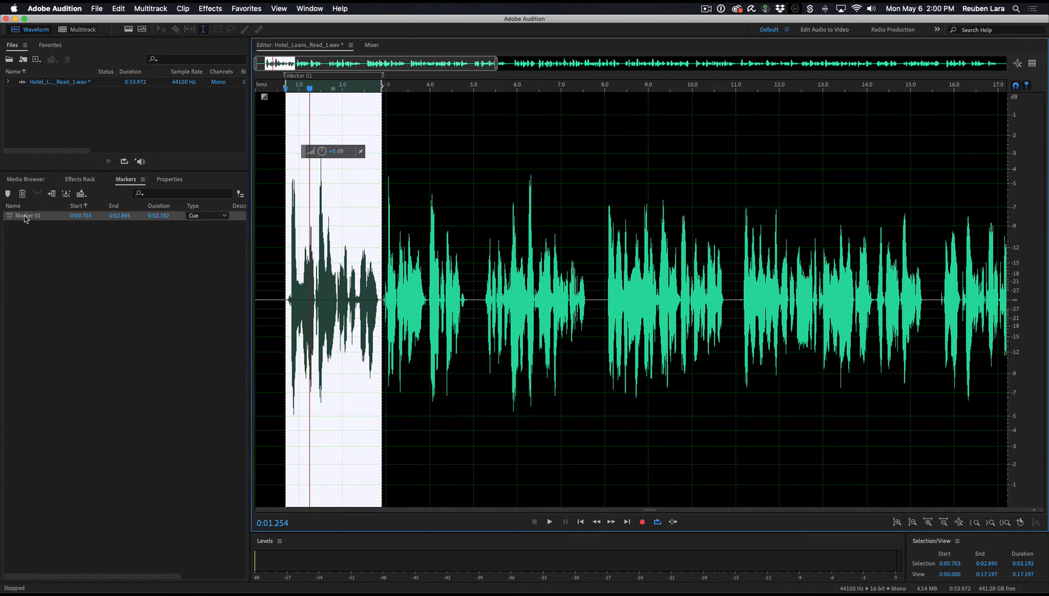
# Rename the first marker 'find a hotel loan can be con...' and start marking the next phrase
pyautogui.doubleClick(27, 216)
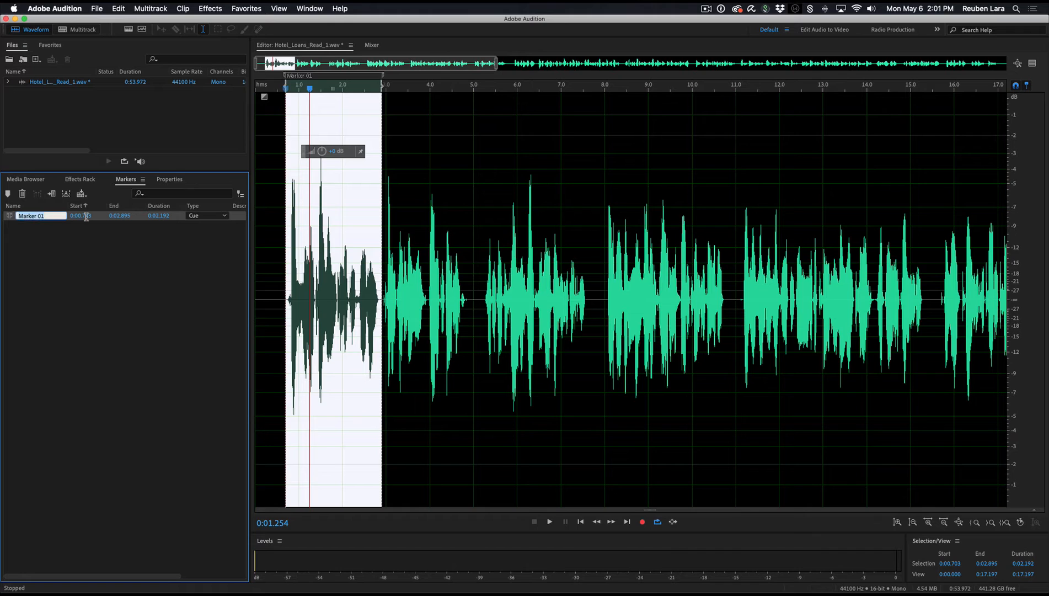
pyautogui.write('find a hotel lo')
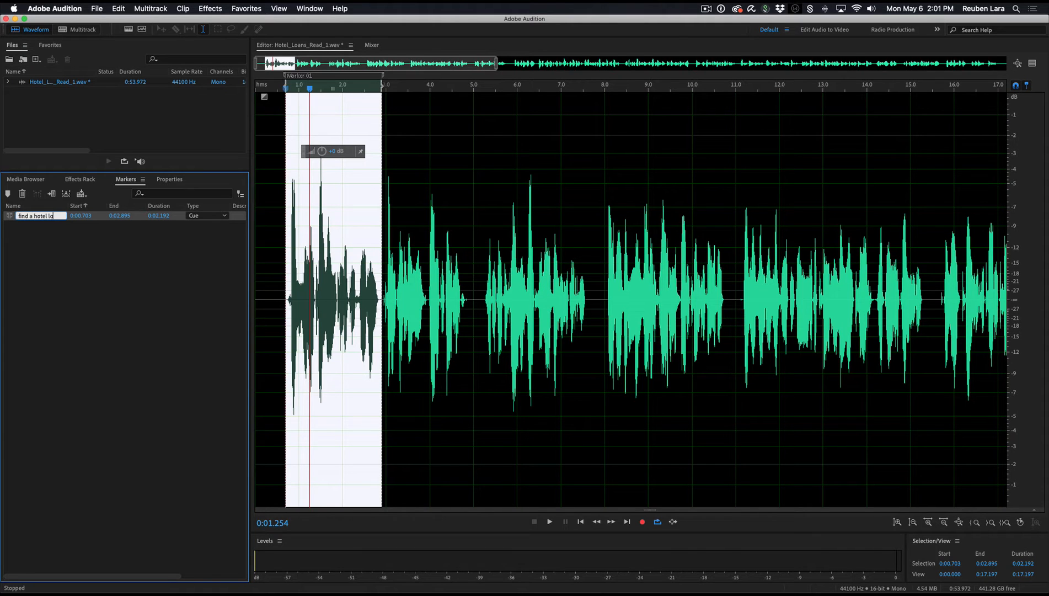
pyautogui.write('tel loan can be con')
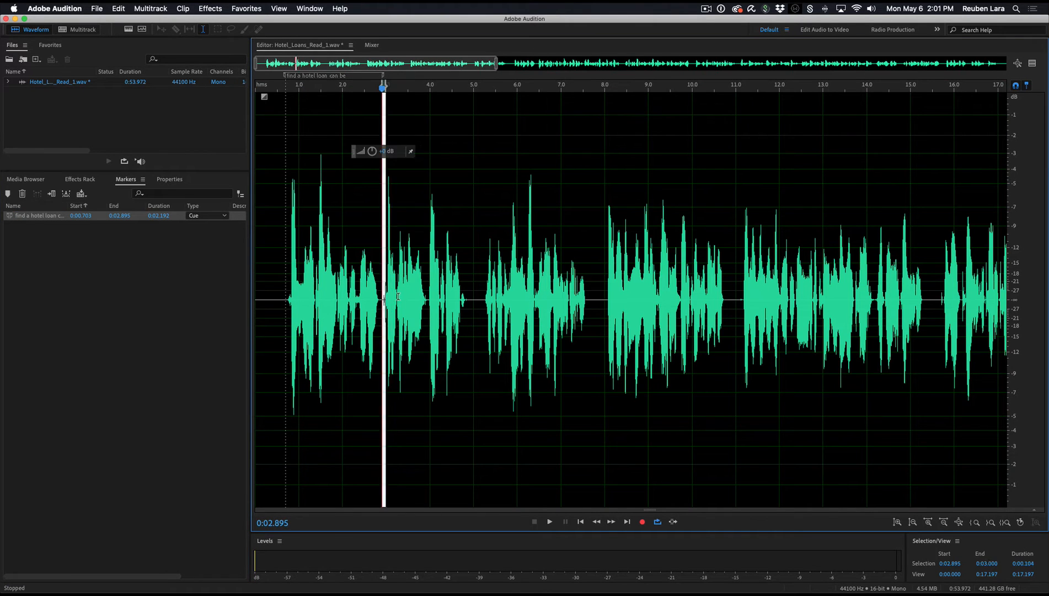
pyautogui.click(549, 522)
pyautogui.write('time consuming')
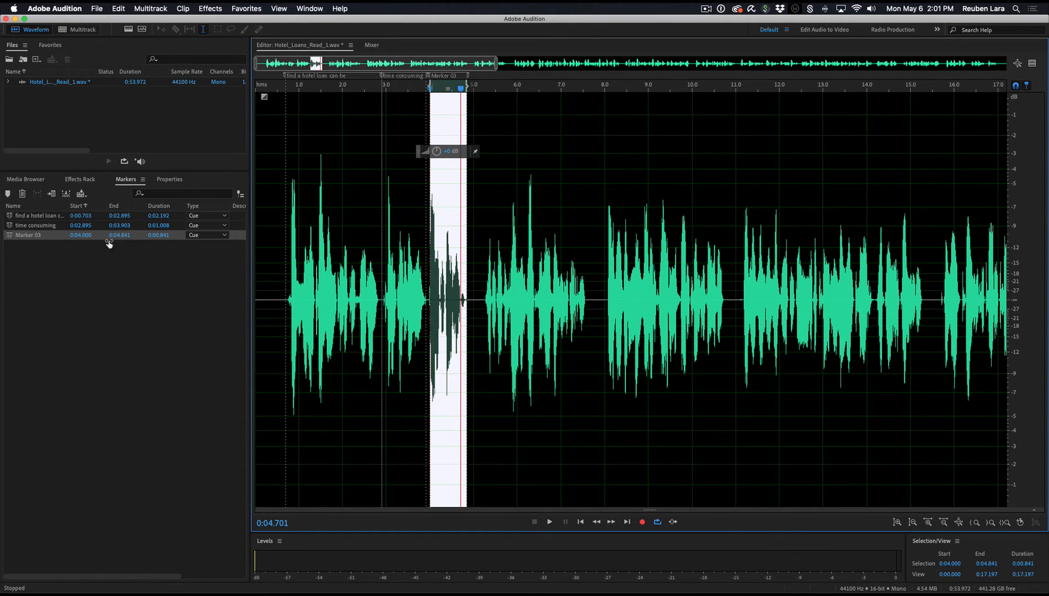
# Name further markers 'and expensive' and 'which type of loan', then begin saving the file
pyautogui.doubleClick(27, 235)
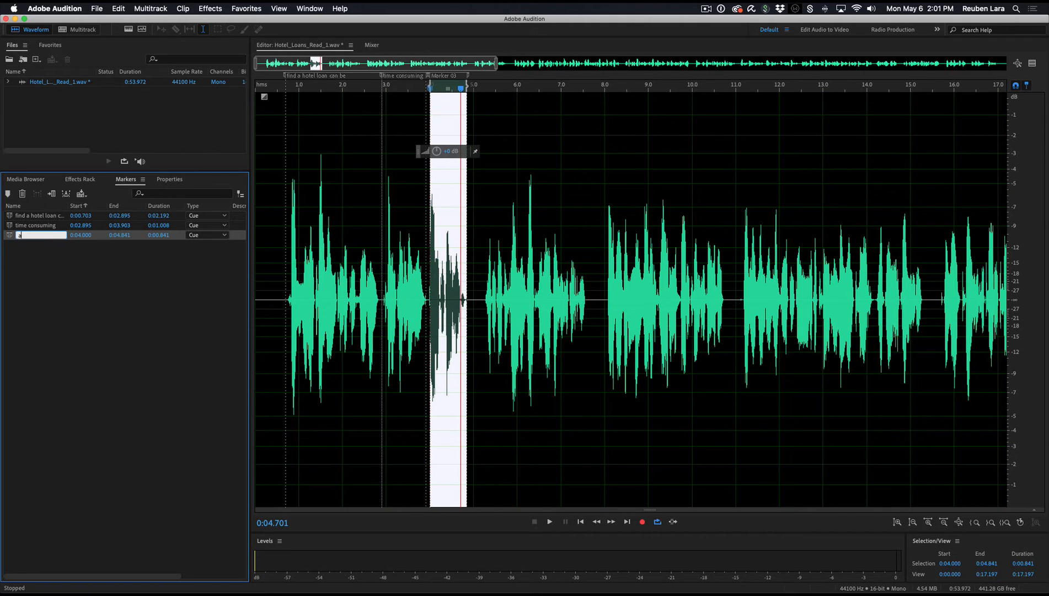
pyautogui.write('and expensivve')
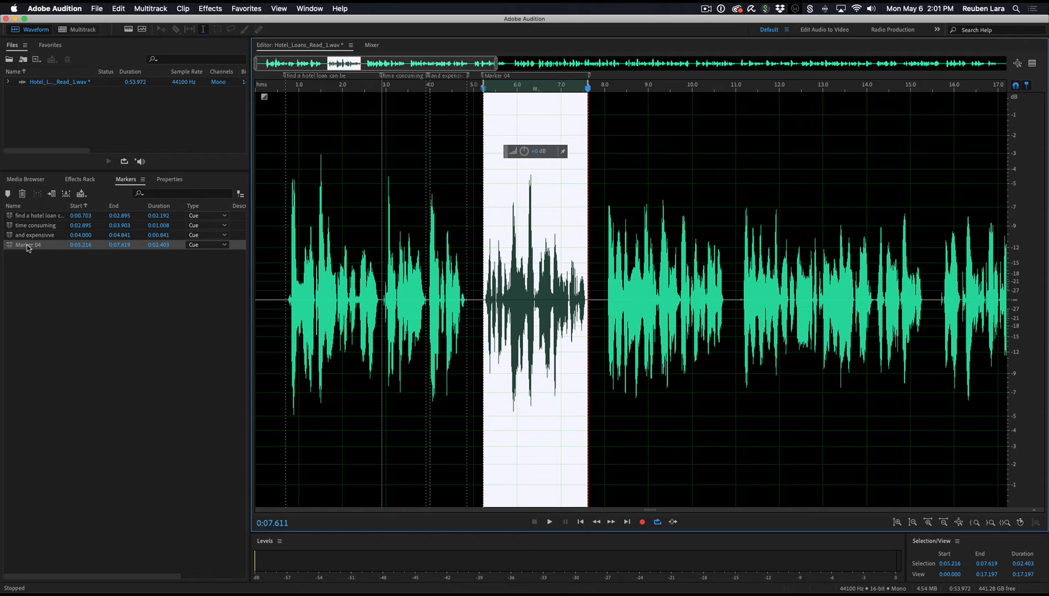
pyautogui.write('which type of loan')
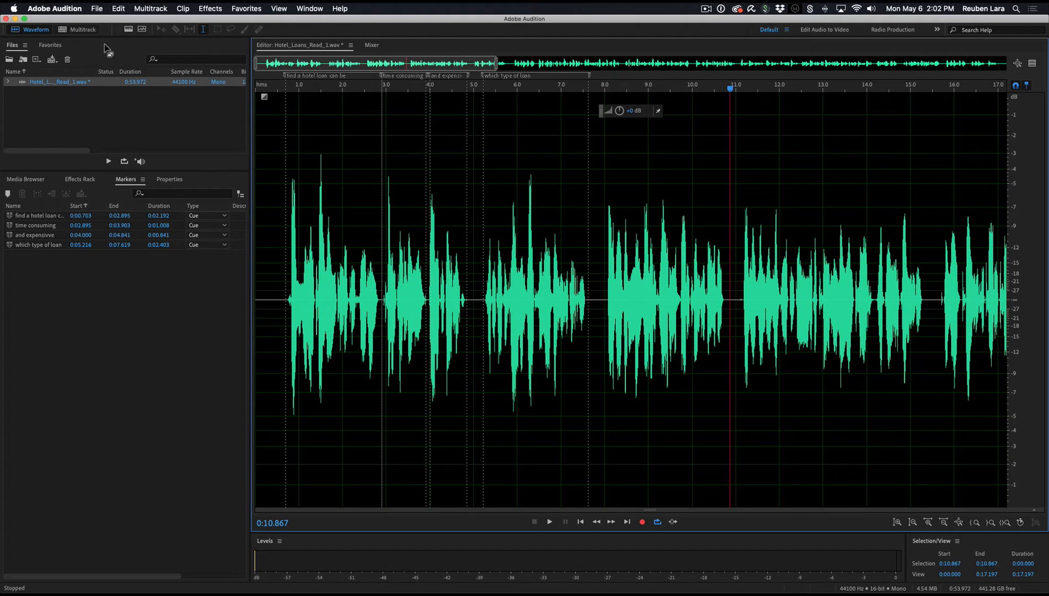
pyautogui.click(98, 9)
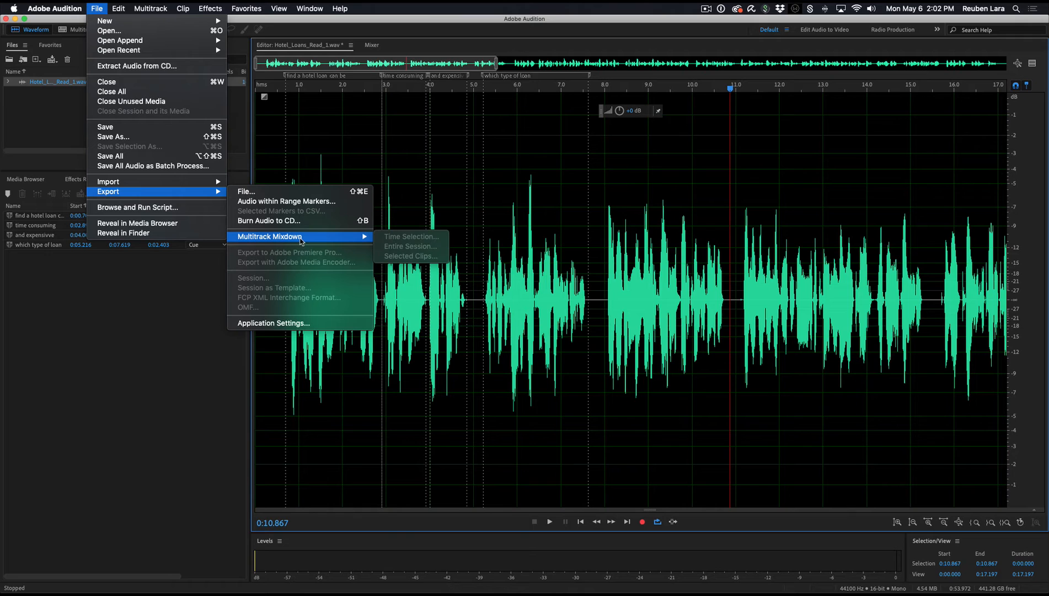
pyautogui.moveTo(576, 236)
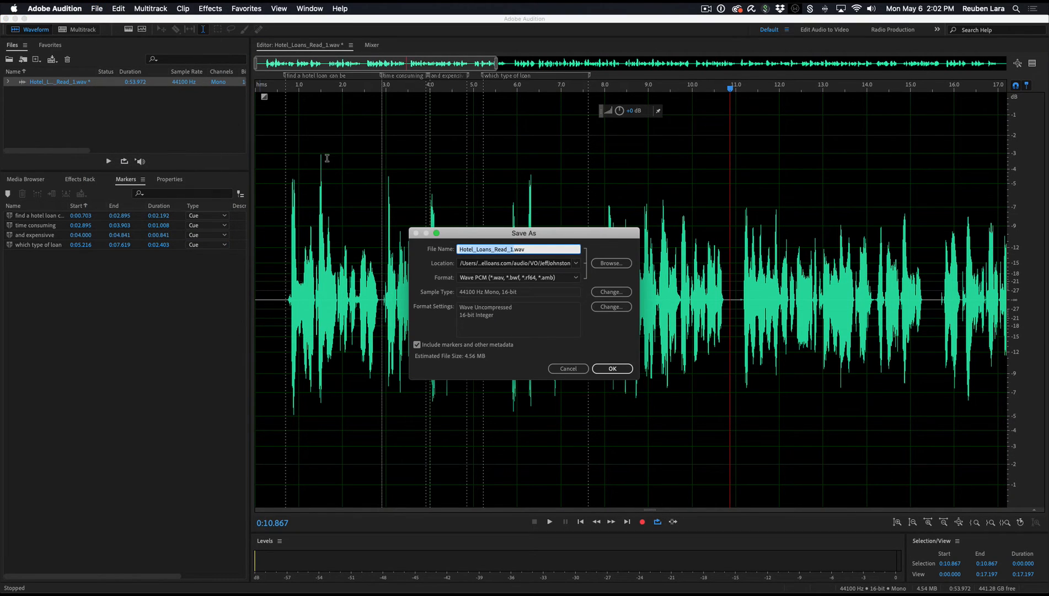
pyautogui.moveTo(590, 269)
pyautogui.write('-markers')
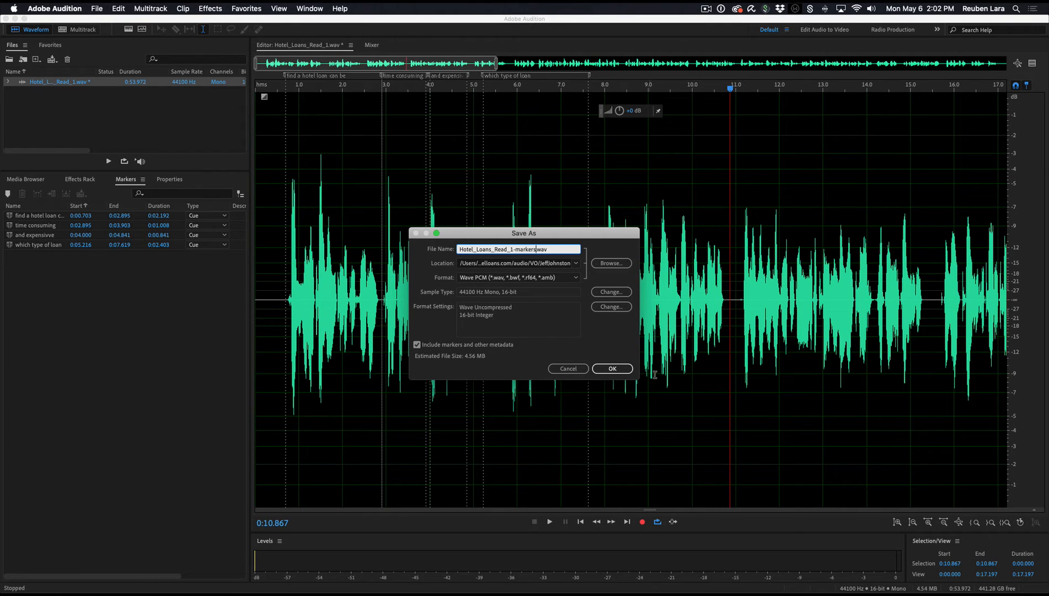
# Save the marked copy as Hotel_Loans_Read_1-markers.wav with markers included
pyautogui.click(612, 369)
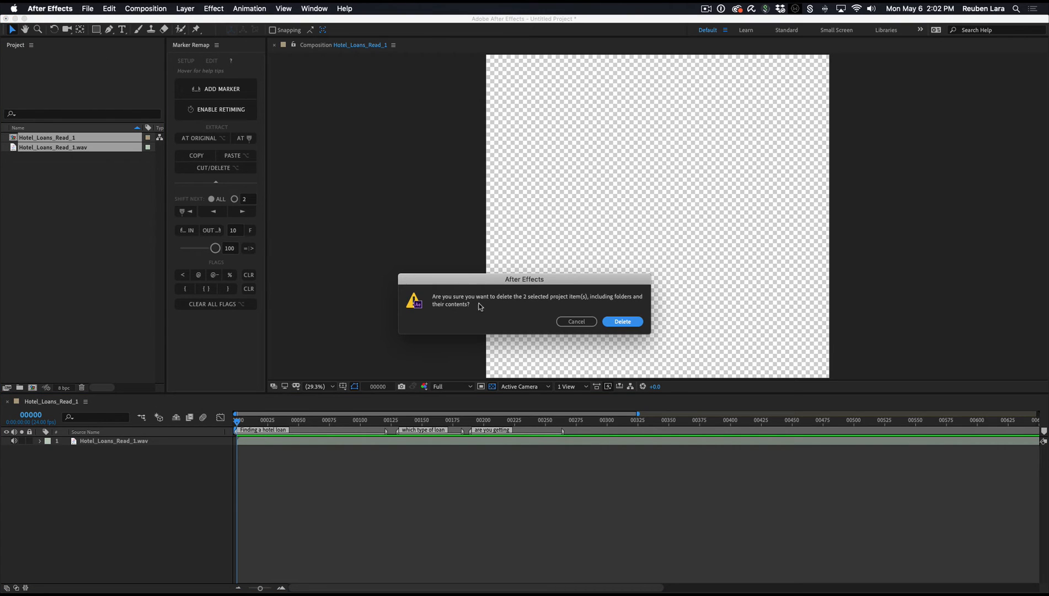
# Delete the old comp and wav, then build a composition from Hotel_Loans_Read_1-markers.wav
pyautogui.click(623, 321)
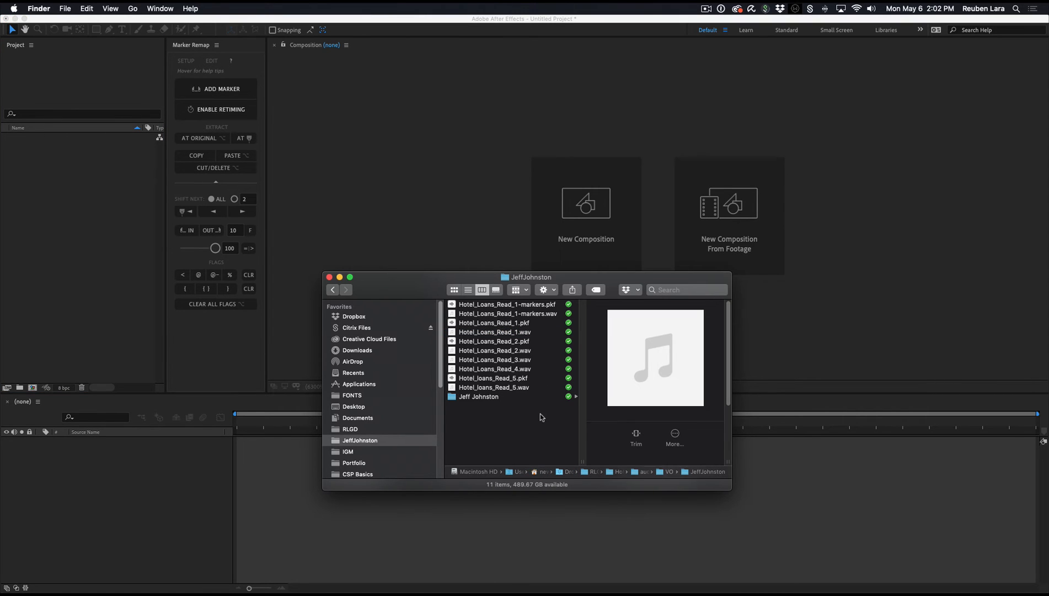
pyautogui.click(508, 313)
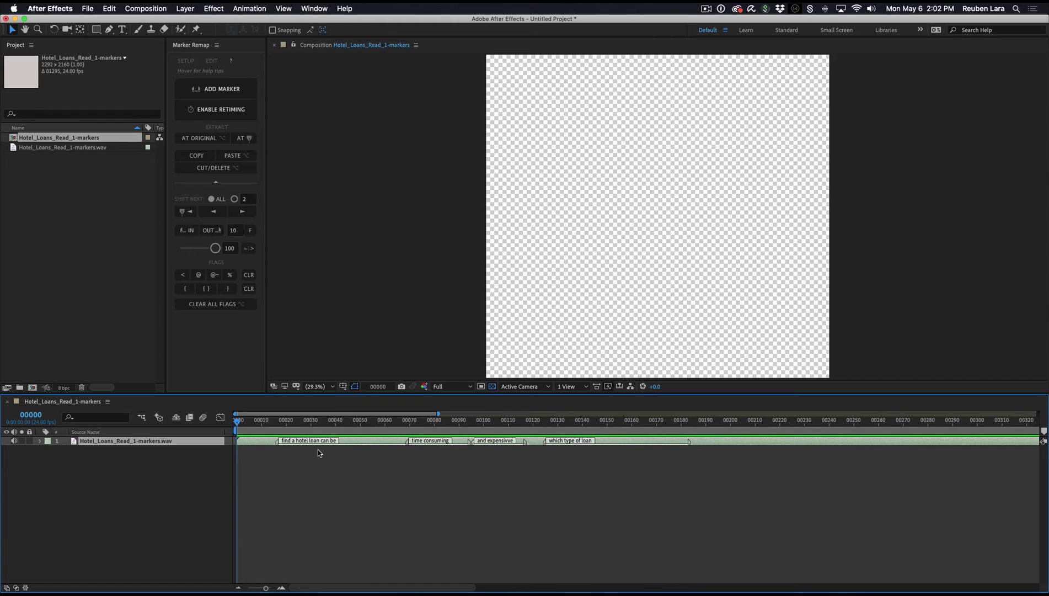
pyautogui.click(282, 421)
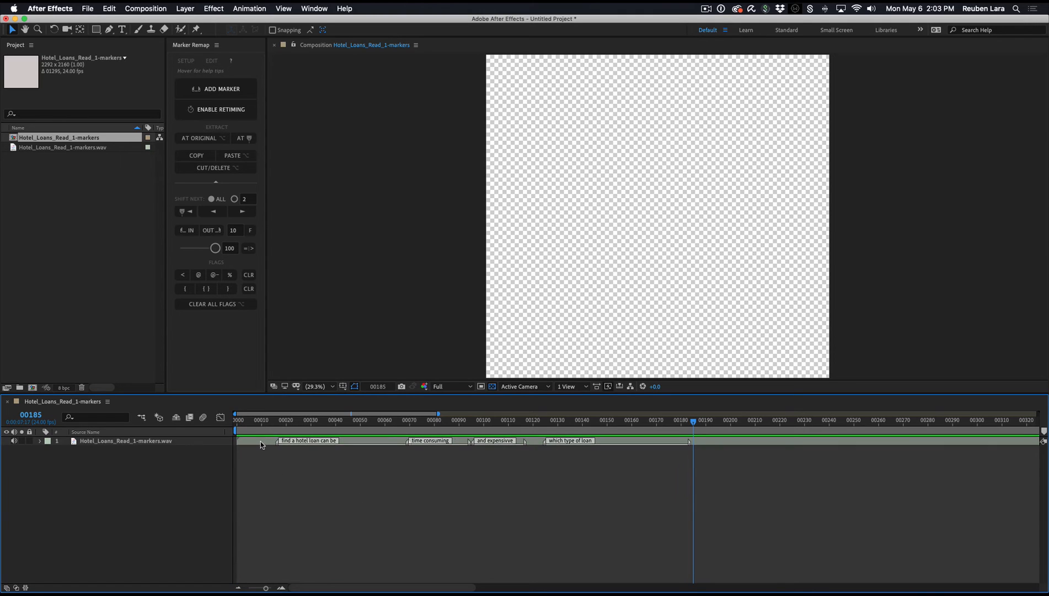
pyautogui.moveTo(275, 427)
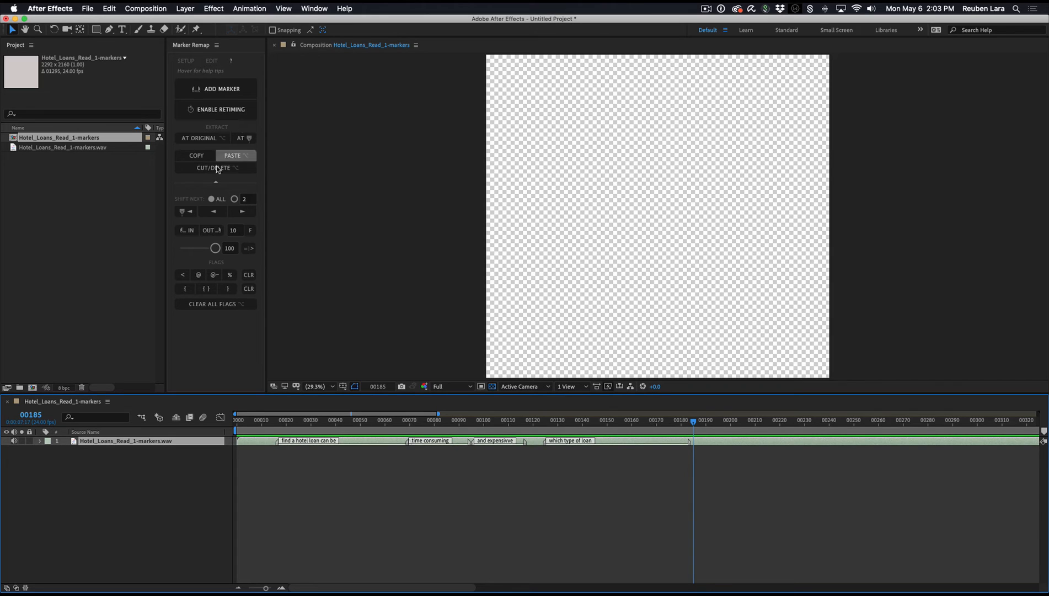
# Cut the four phrase markers from the wav layer and paste them onto the comp's own timeline
pyautogui.click(216, 168)
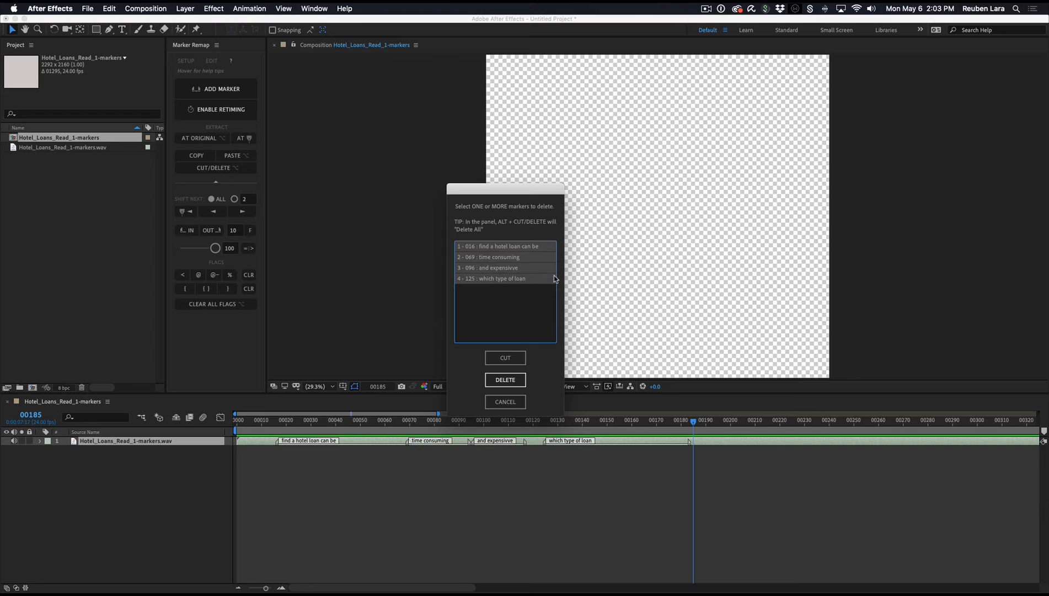
pyautogui.click(506, 379)
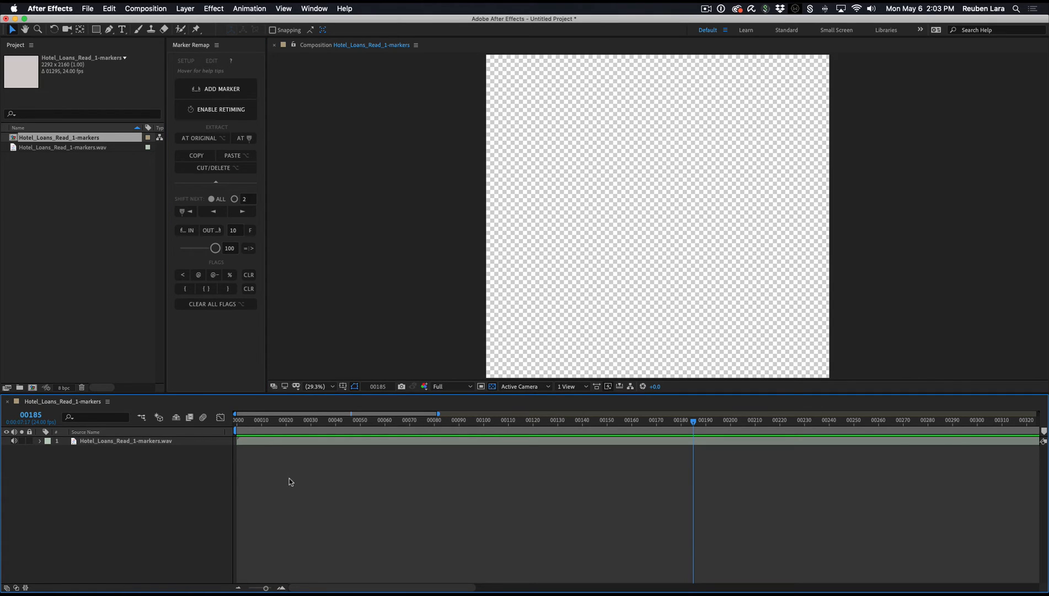
pyautogui.moveTo(280, 487)
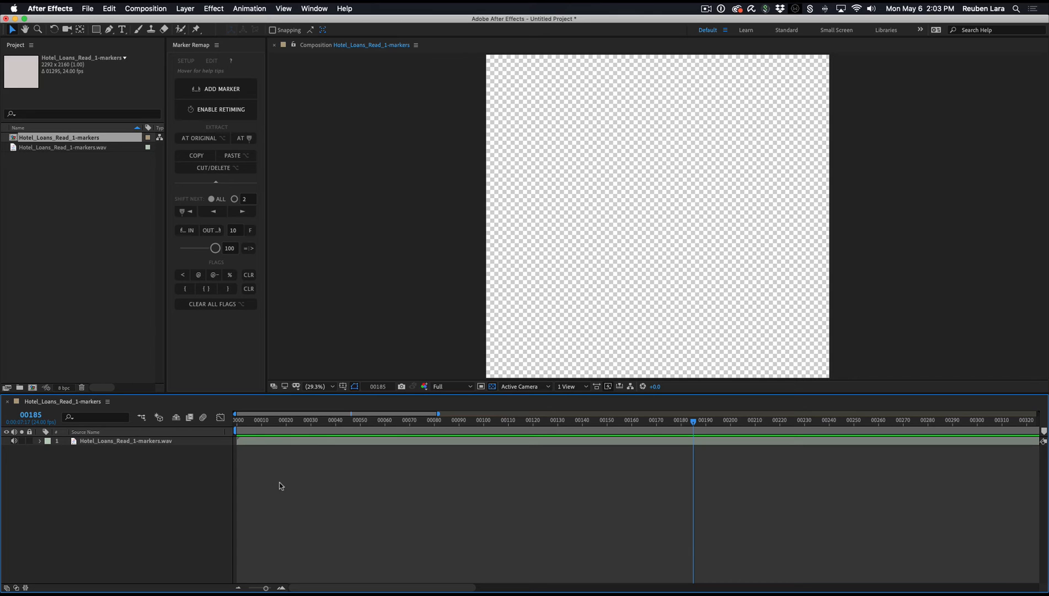
pyautogui.moveTo(286, 196)
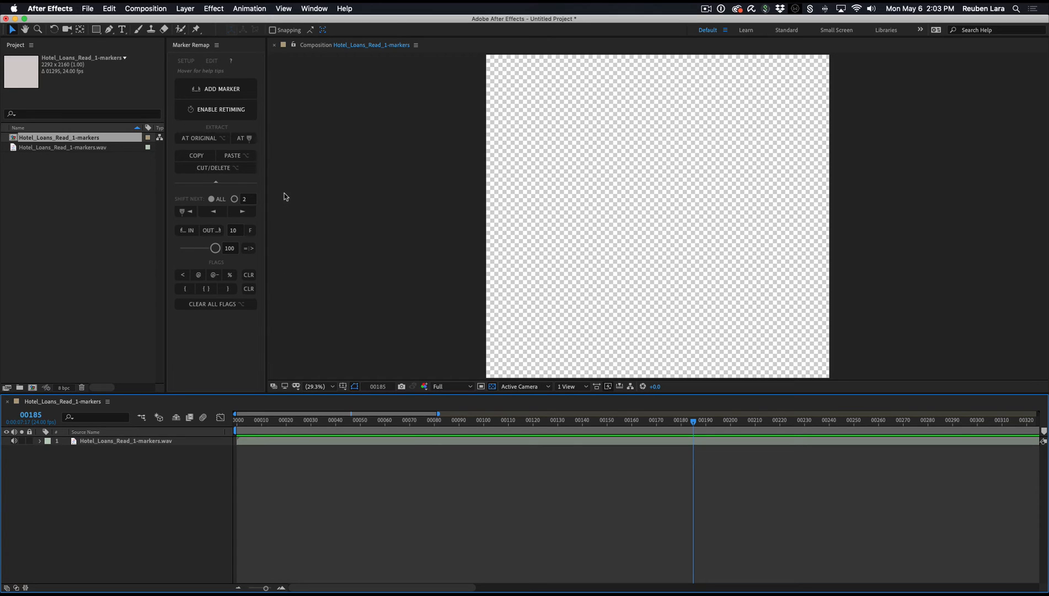
pyautogui.click(230, 156)
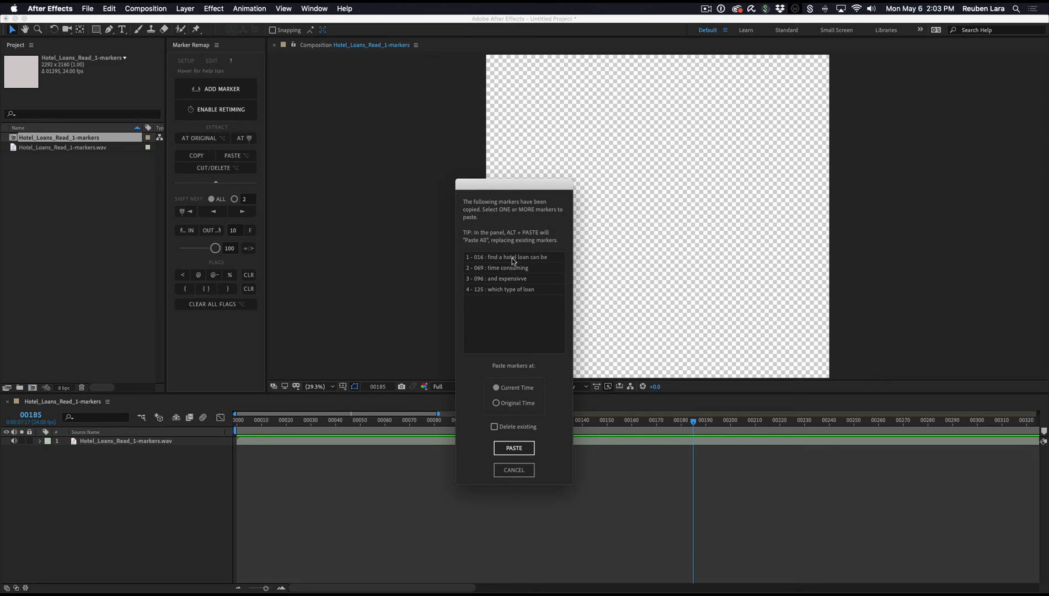
pyautogui.moveTo(543, 402)
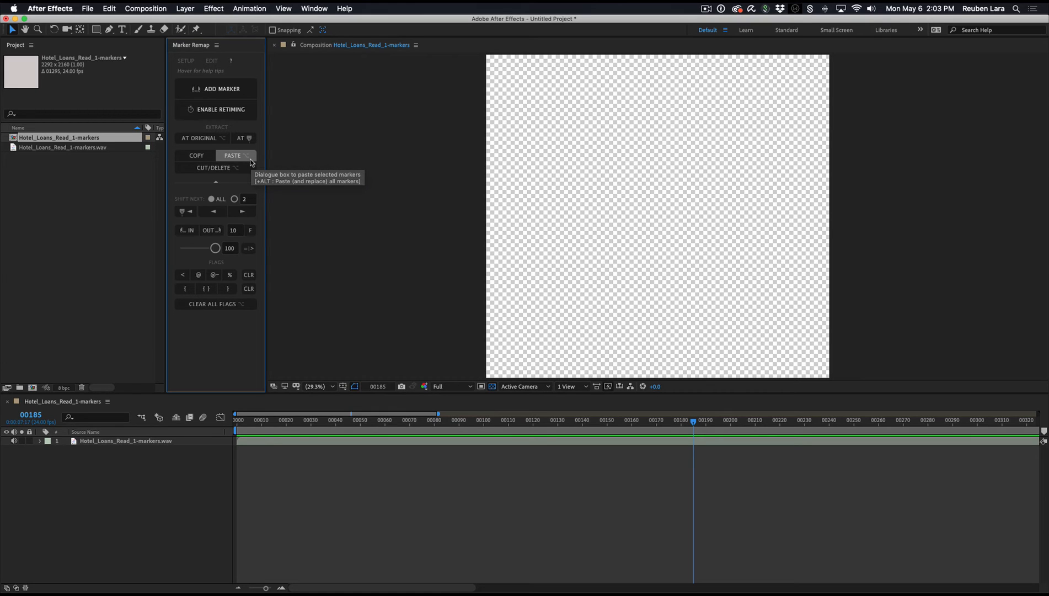
pyautogui.moveTo(246, 160)
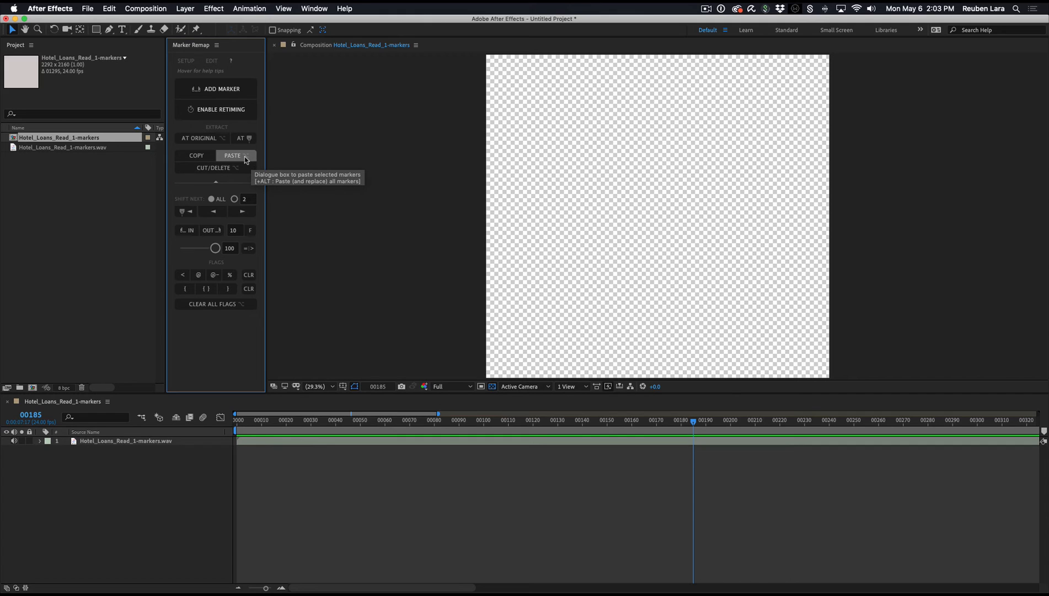
pyautogui.click(232, 156)
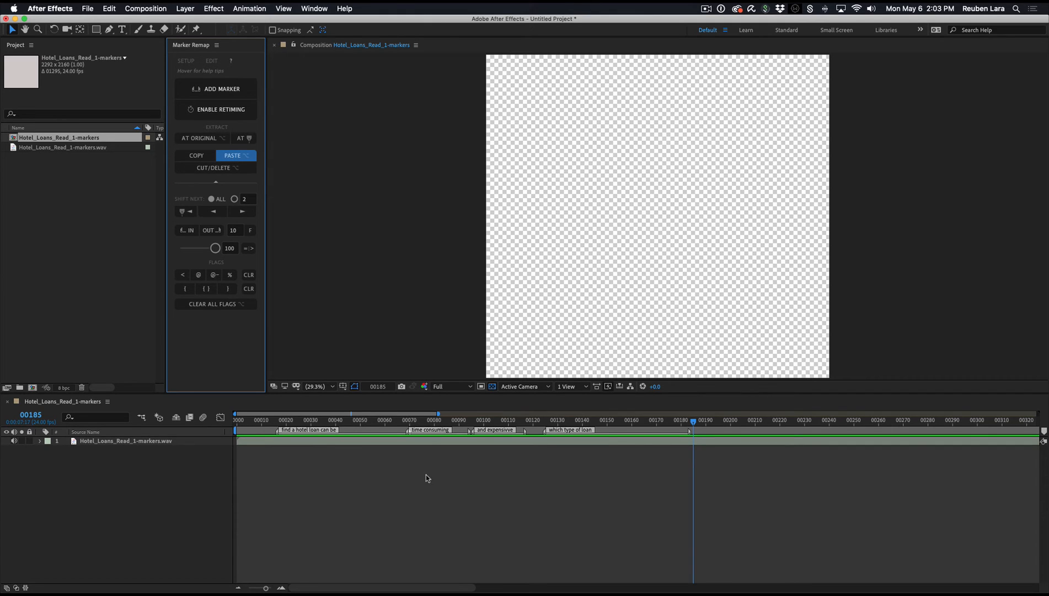
pyautogui.click(275, 420)
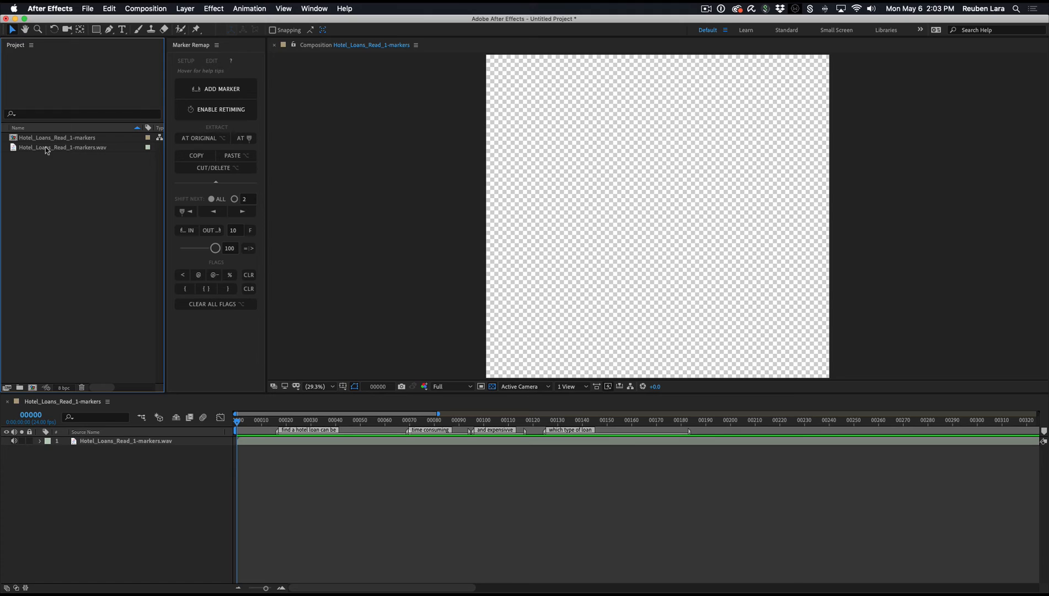
pyautogui.moveTo(60, 141)
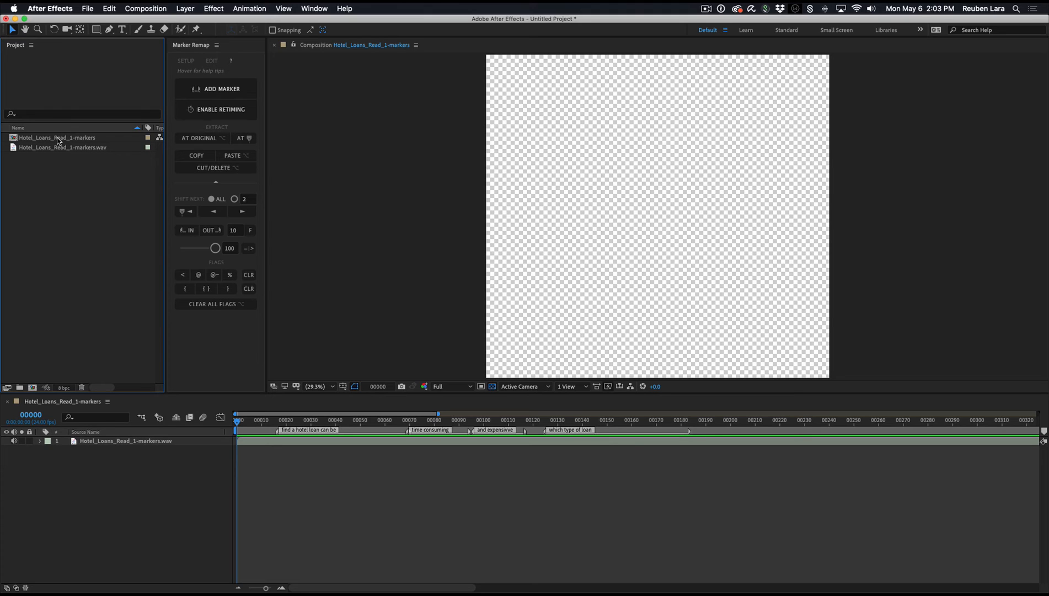
pyautogui.moveTo(58, 143)
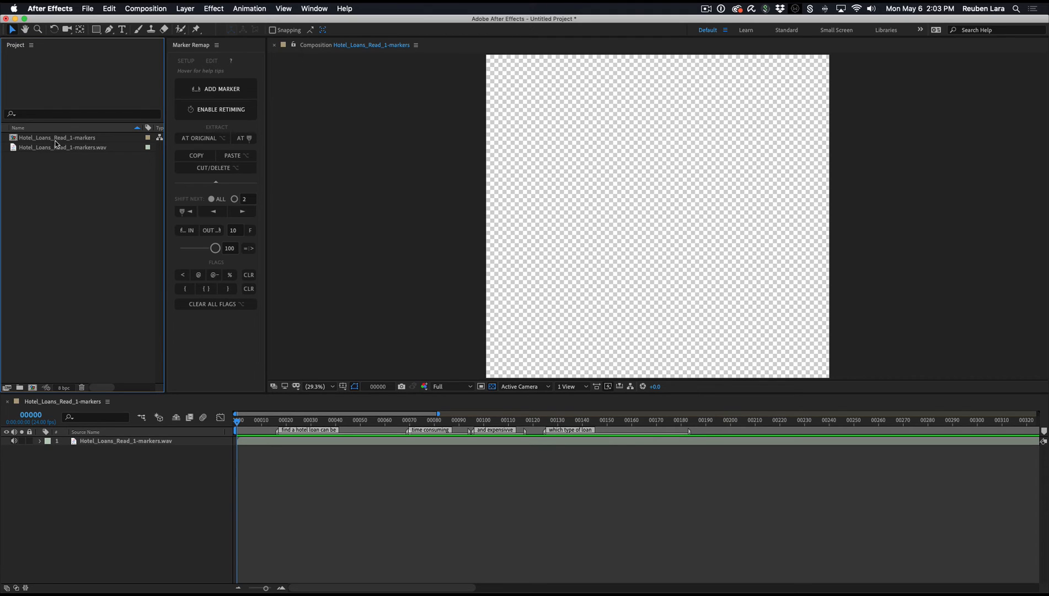
# Nest Hotel_Loans_Read_1-markers in a new composition named 'Parent comp'
pyautogui.click(55, 137)
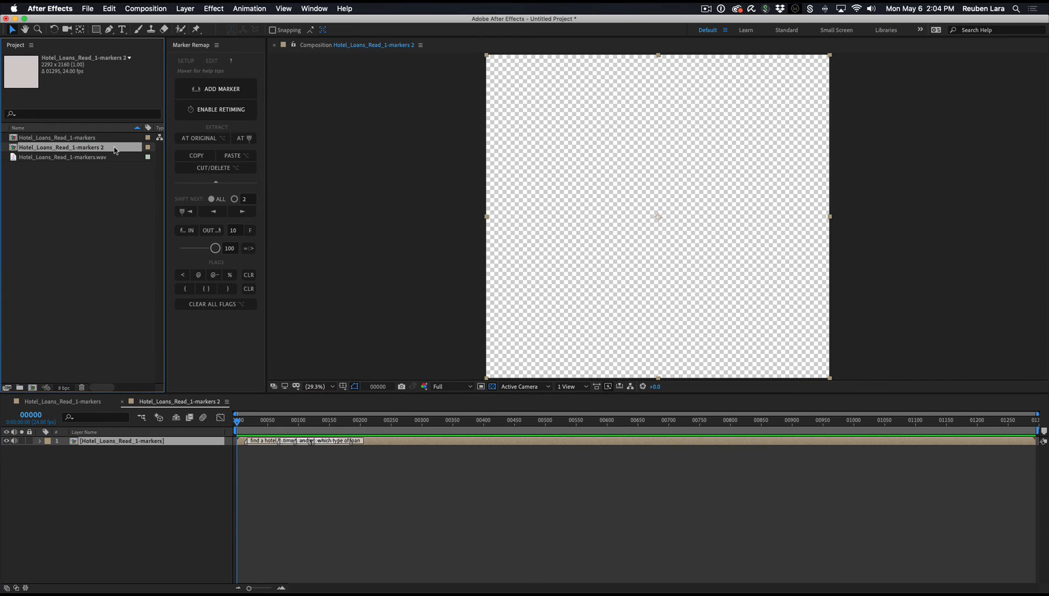
pyautogui.write('Parent comp')
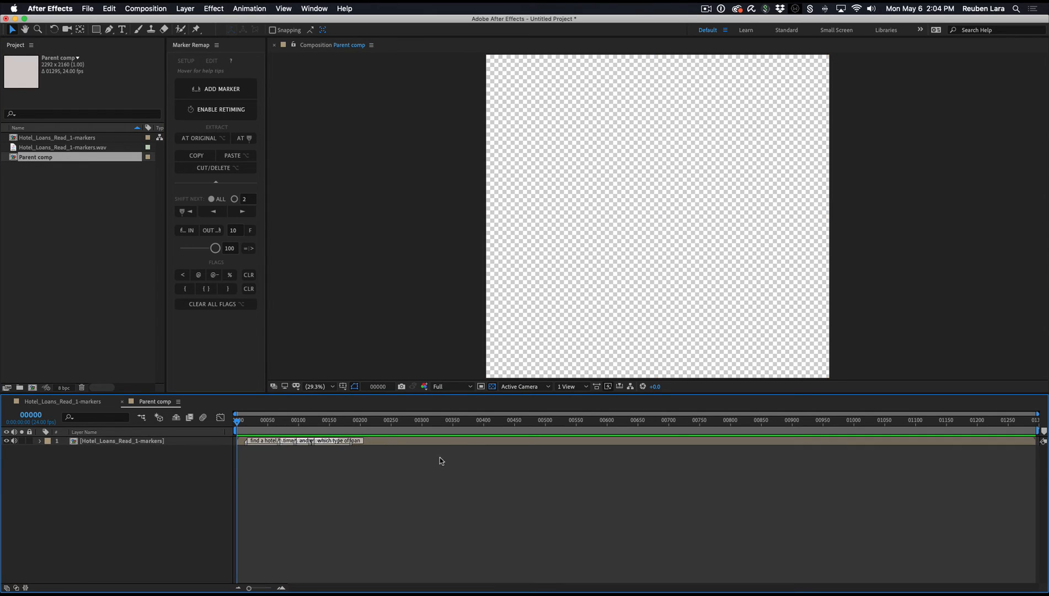
pyautogui.click(117, 441)
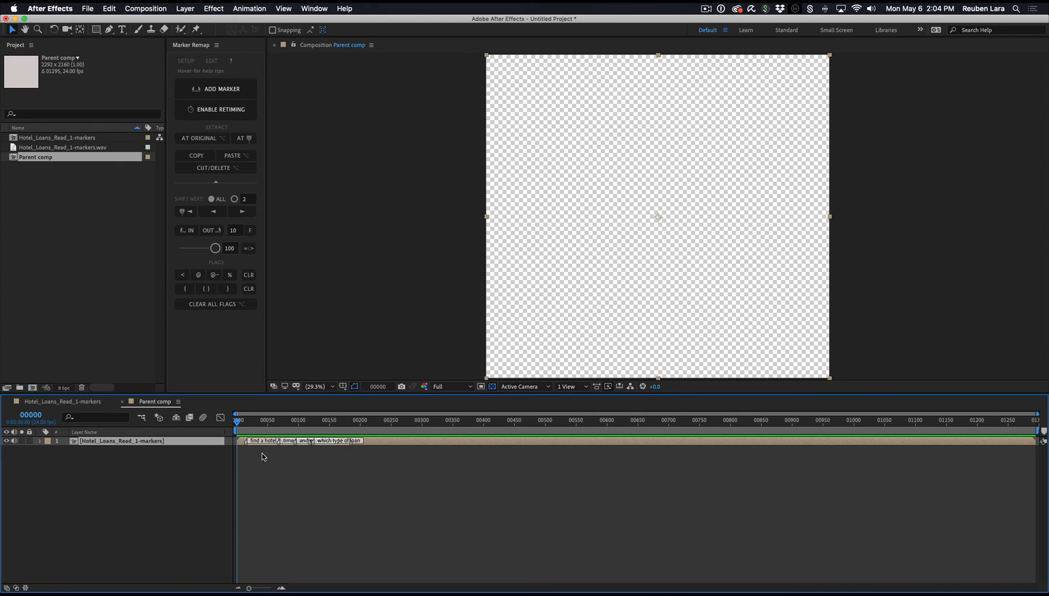
pyautogui.moveTo(292, 474)
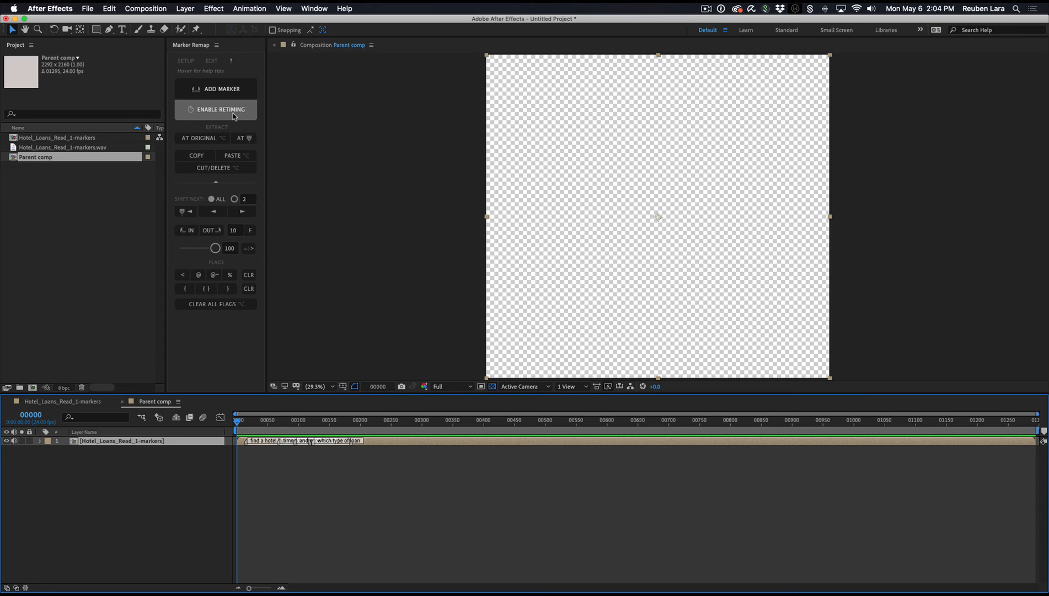
# Enable marker retiming on the nested layer and grab the 'time consuming' phrase marker
pyautogui.click(216, 109)
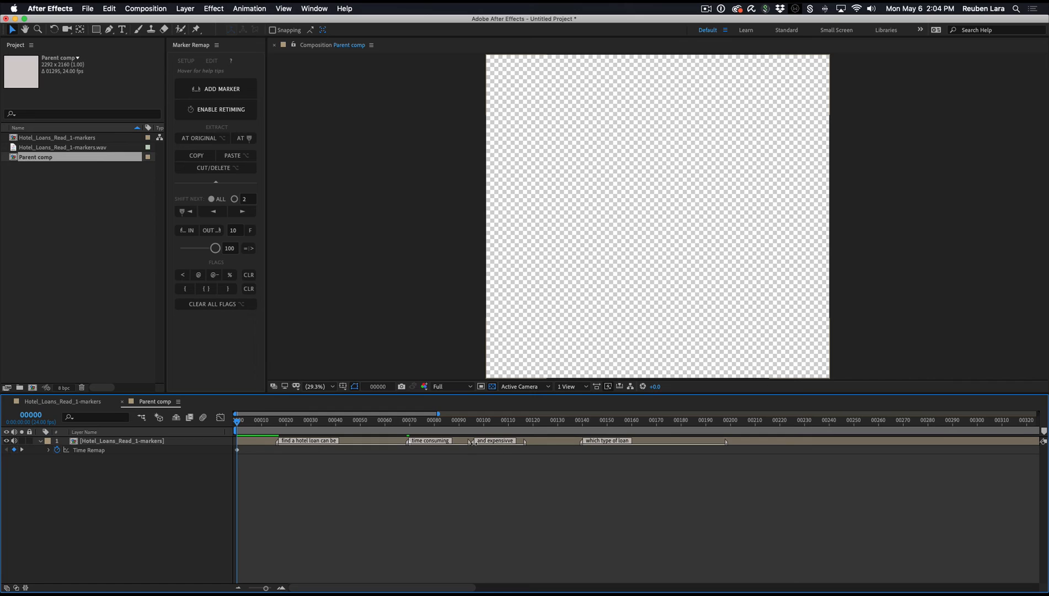
pyautogui.click(410, 422)
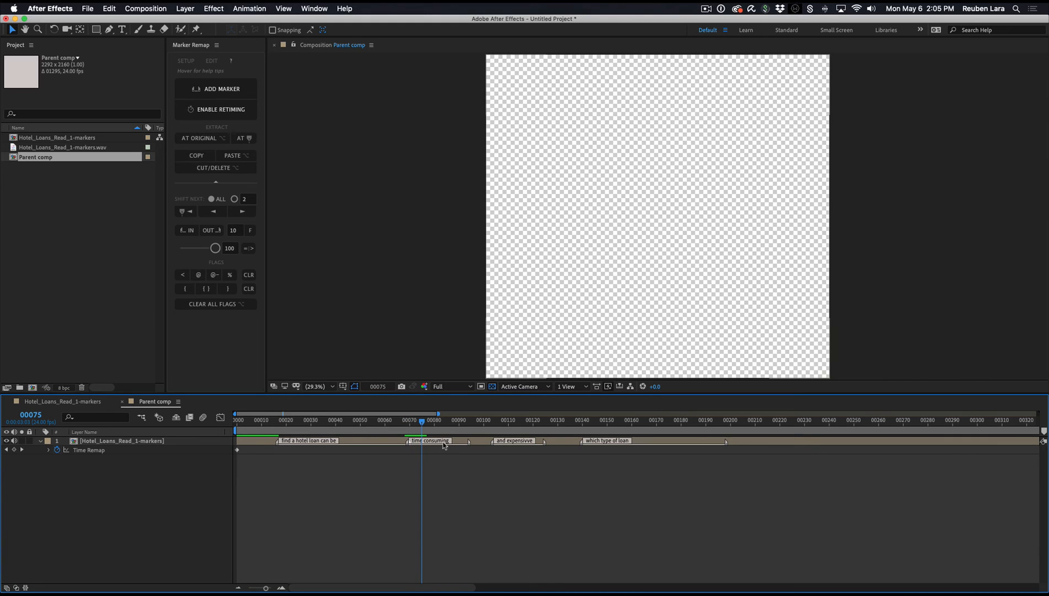
pyautogui.moveTo(454, 453)
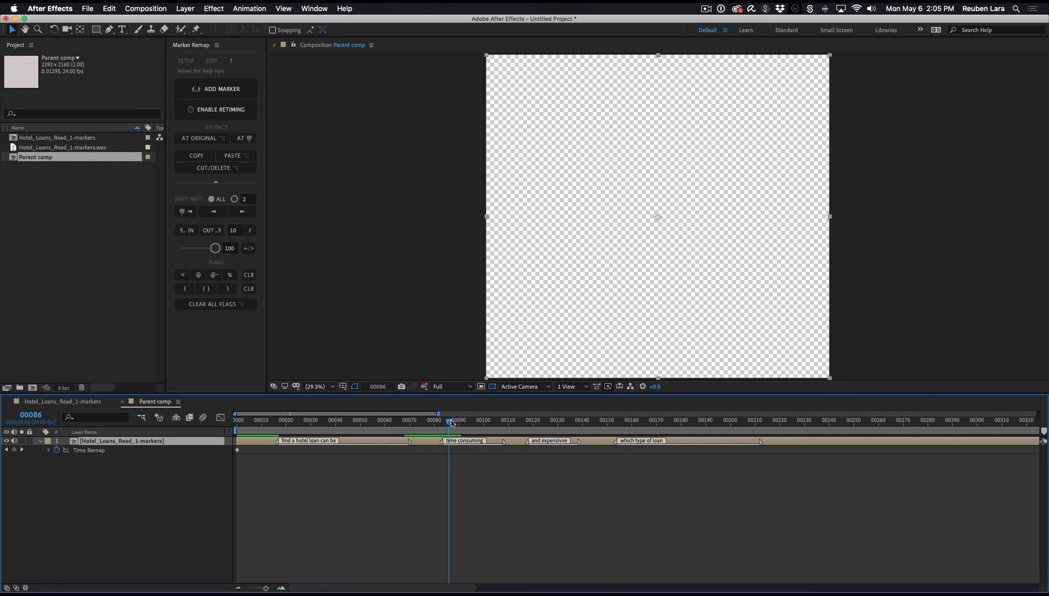
# Nudge the later phrase markers frame by frame with Shift Next so they sit slightly earlier
pyautogui.click(242, 212)
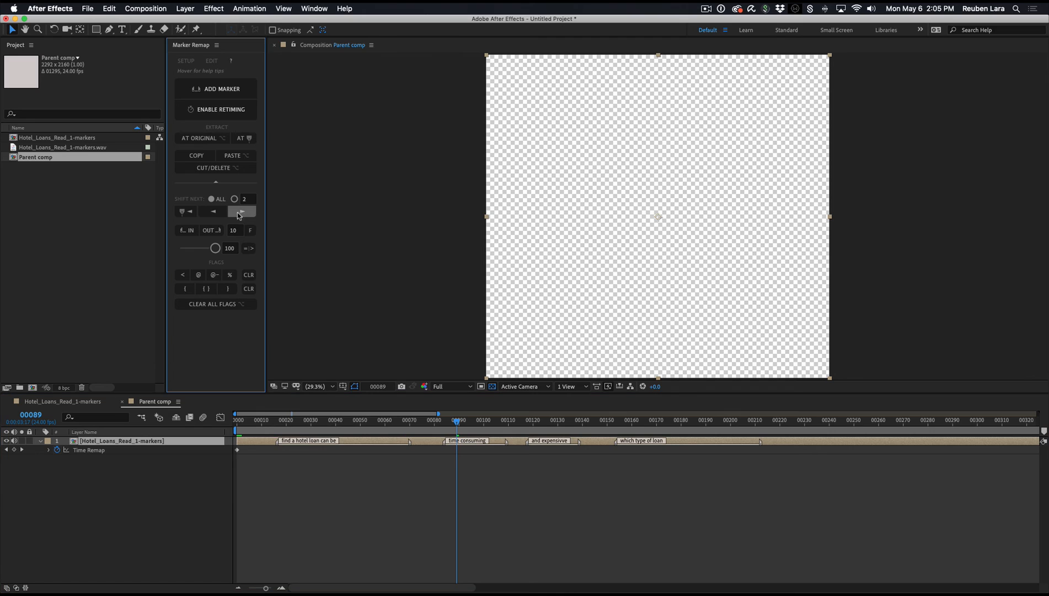
pyautogui.moveTo(213, 211)
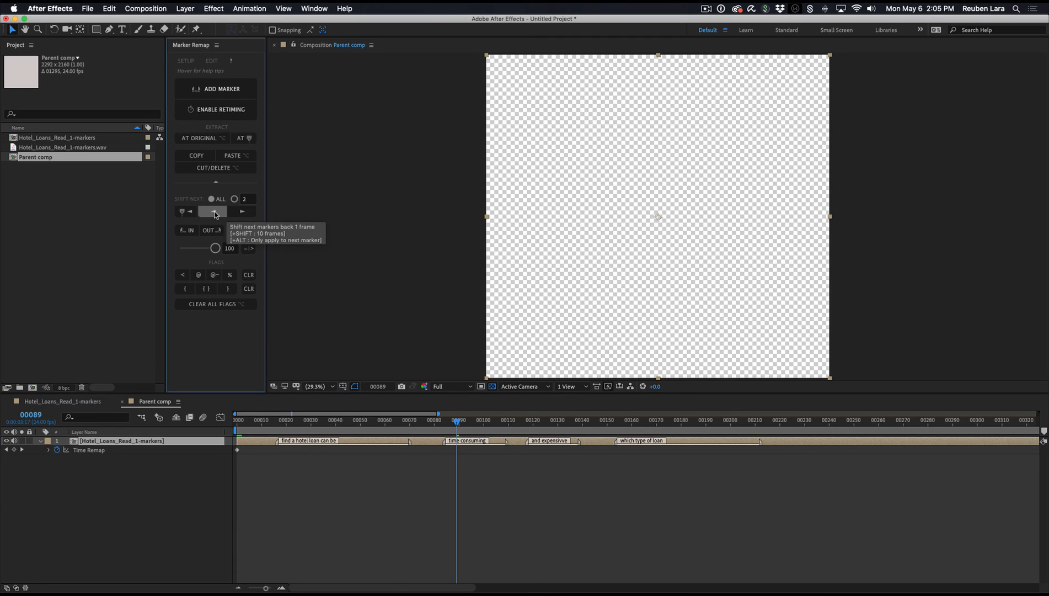
pyautogui.click(242, 212)
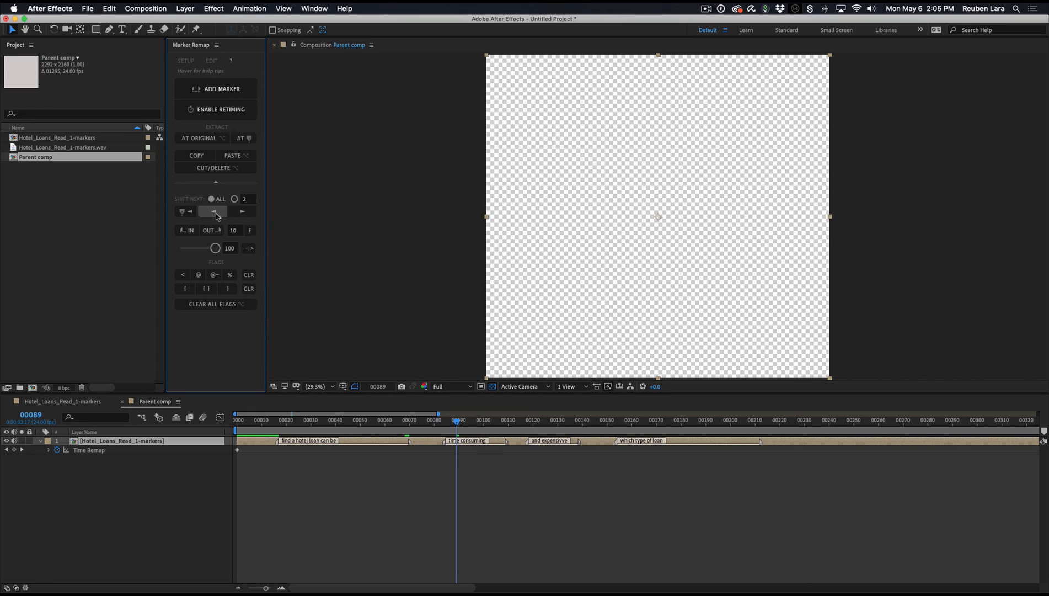
pyautogui.click(243, 210)
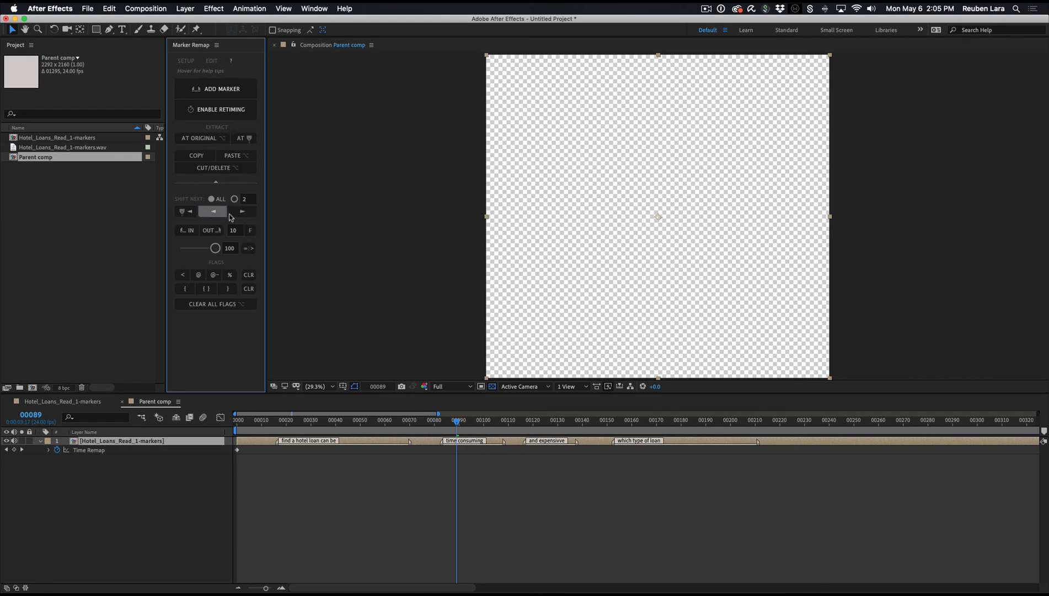
pyautogui.click(247, 199)
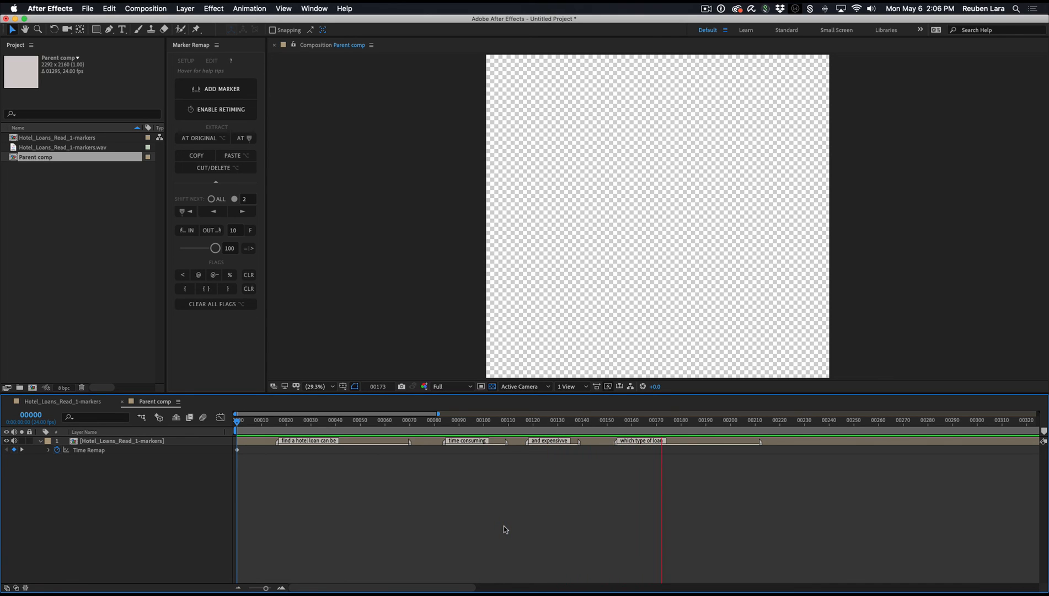
# Preview the retimed Parent comp and collapse the nested voiceover layer
pyautogui.click(770, 420)
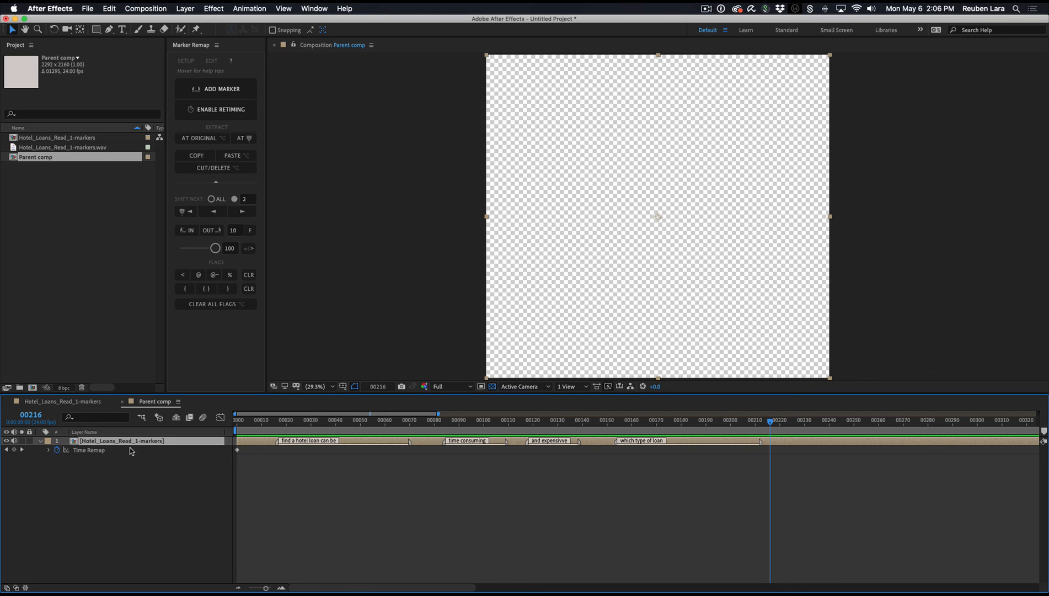
pyautogui.click(44, 442)
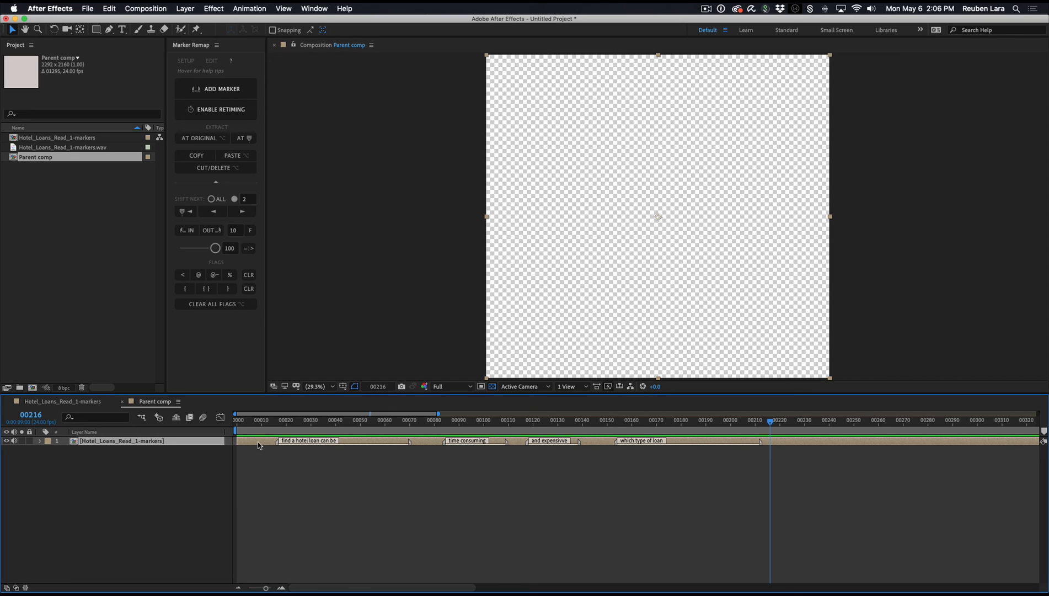
# Check the four markers inside the Hotel_Loans_Read_1-markers pre-comp and return to Parent comp
pyautogui.doubleClick(55, 138)
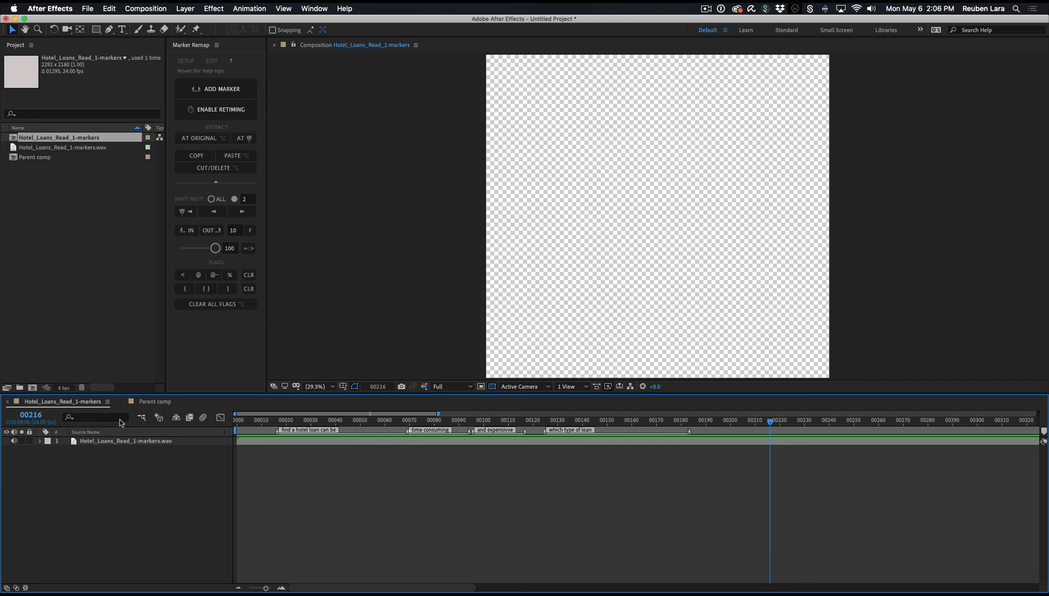
pyautogui.click(156, 402)
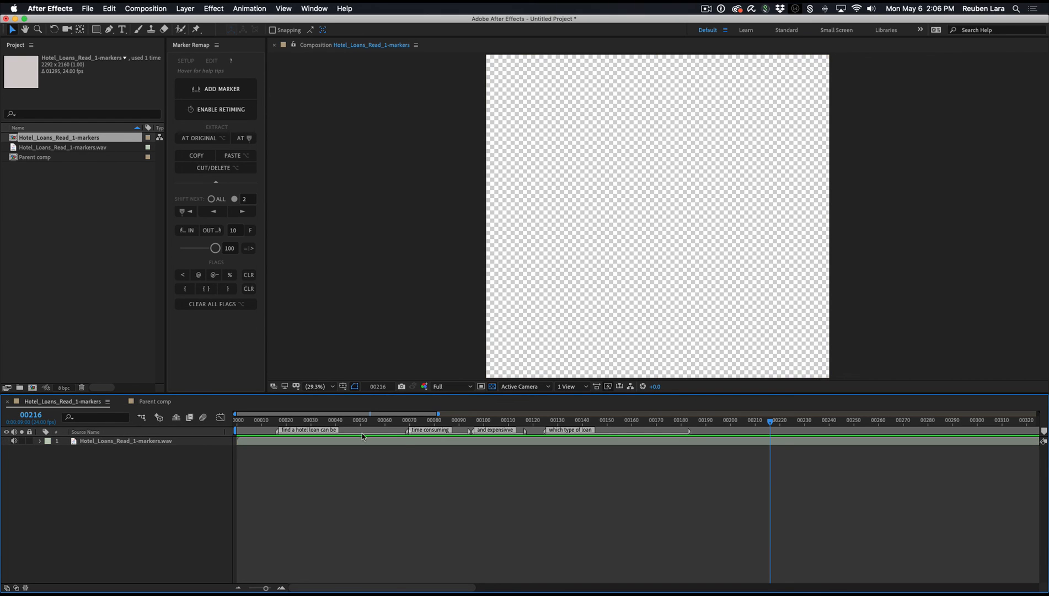
pyautogui.moveTo(268, 457)
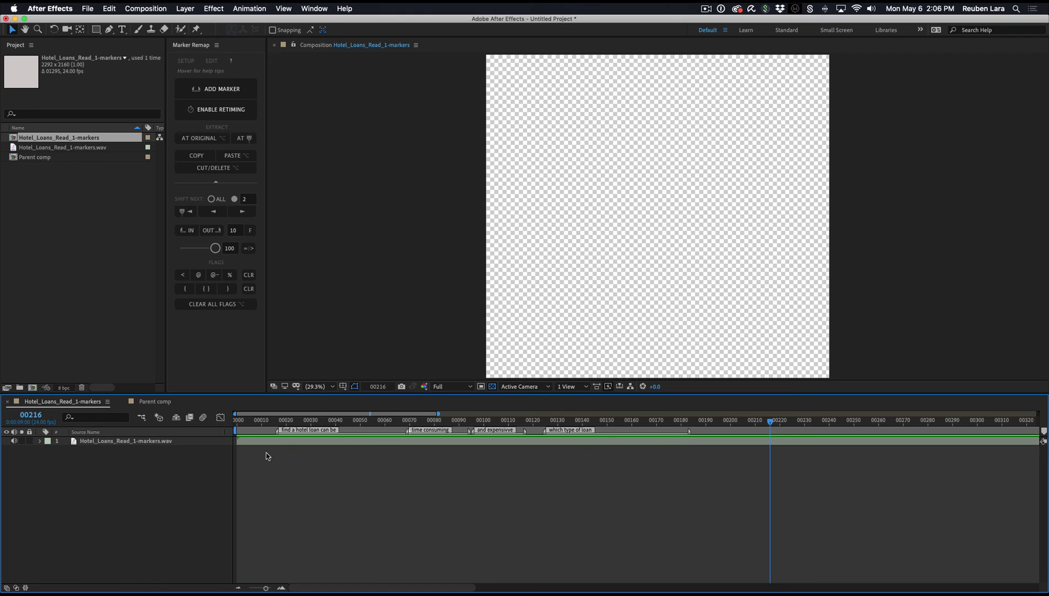
pyautogui.click(154, 402)
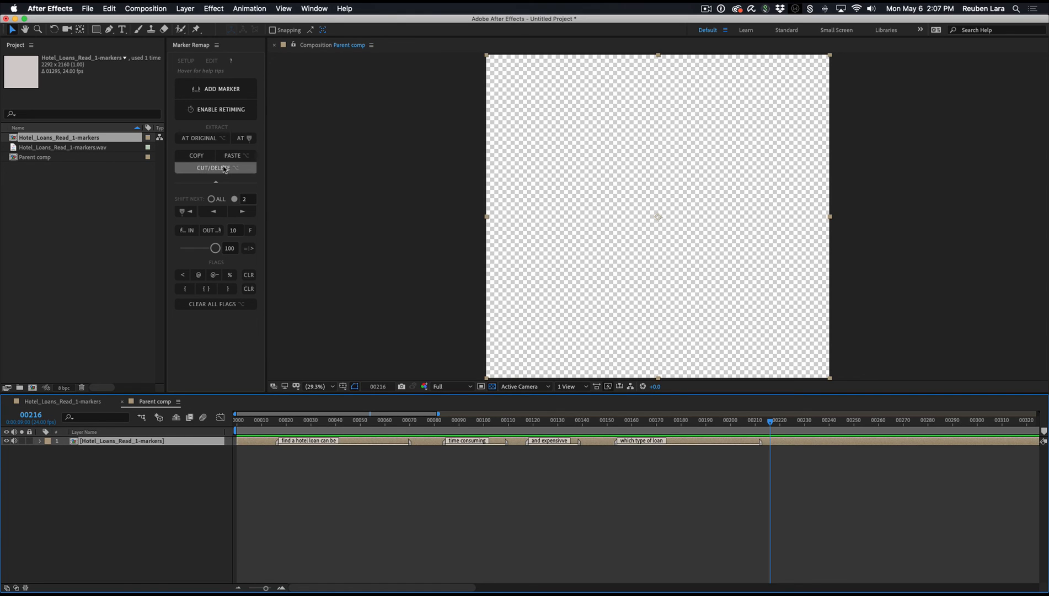
# Cut the phrase markers off the nested voiceover layer and park the playhead near the start
pyautogui.click(213, 167)
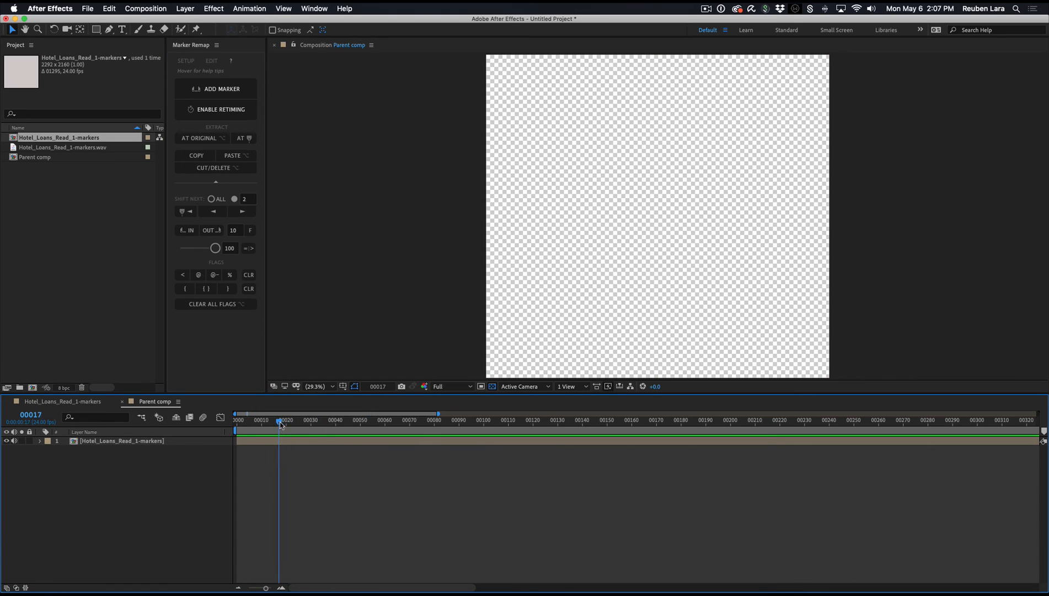
pyautogui.moveTo(279, 420); pyautogui.dragTo(271, 419)
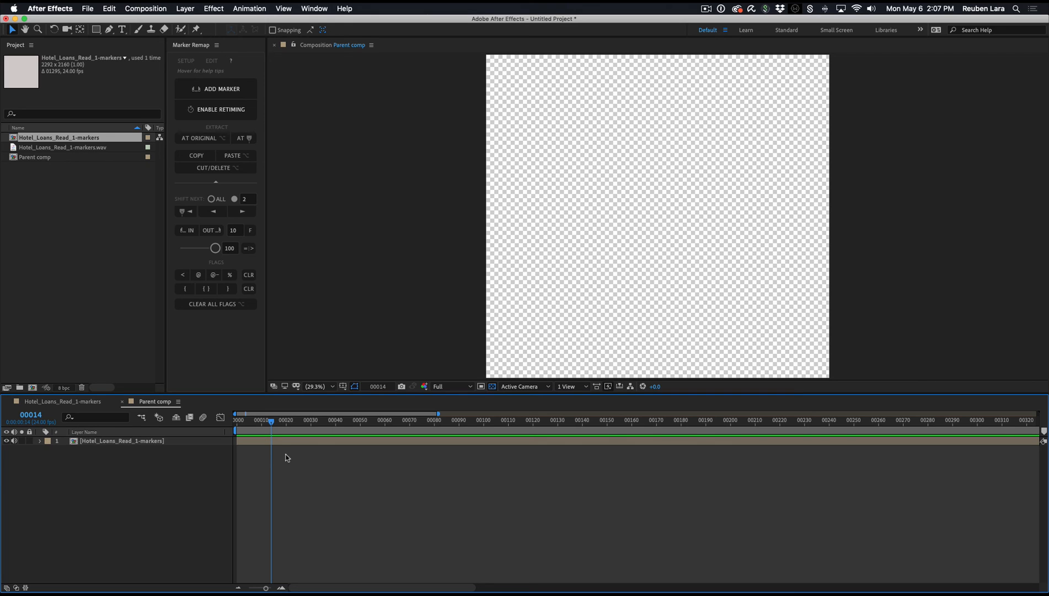
pyautogui.click(122, 441)
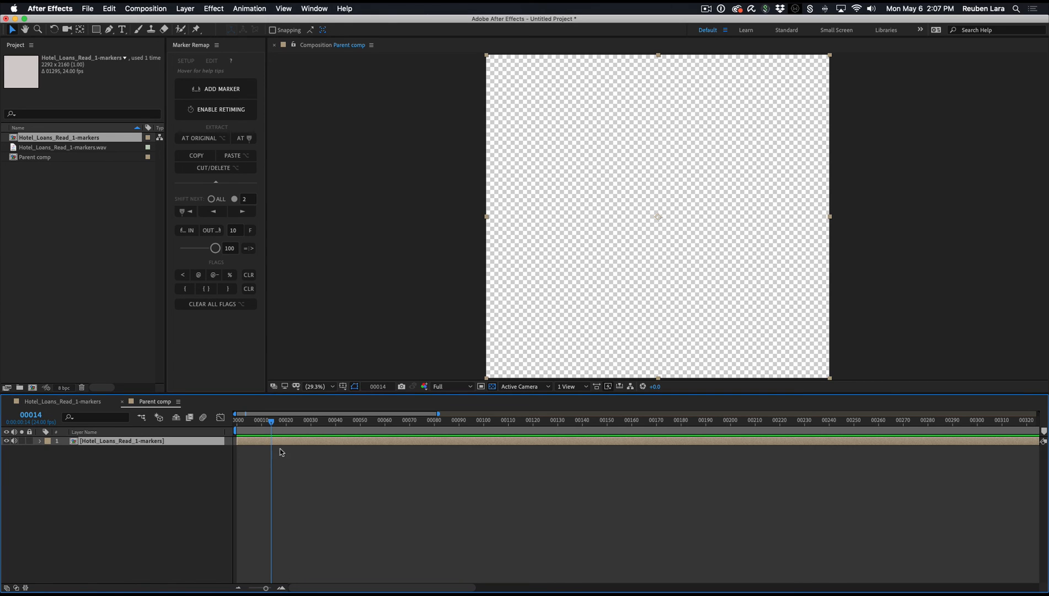
pyautogui.moveTo(285, 447)
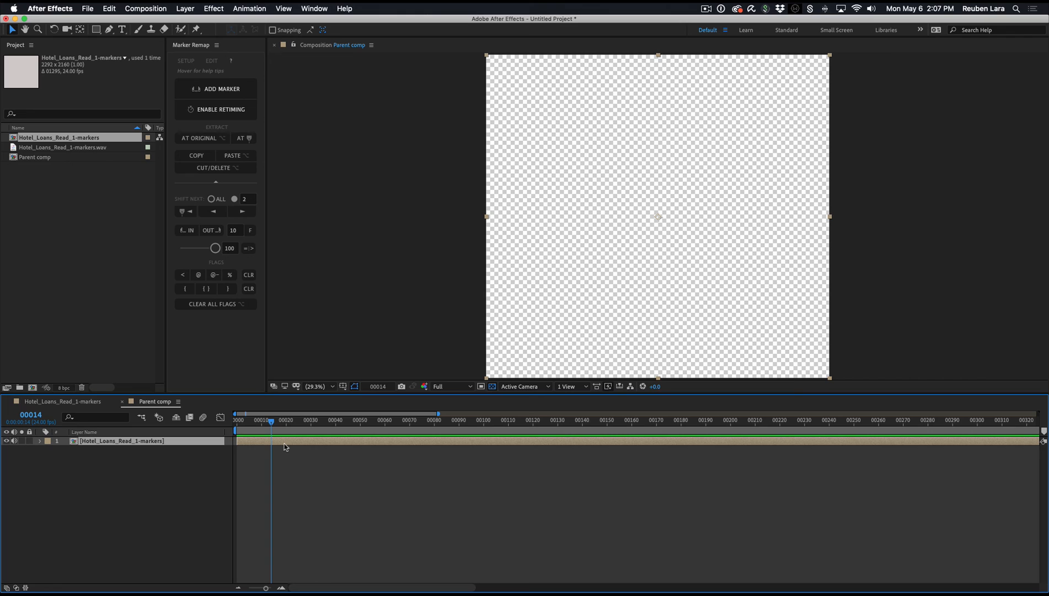
pyautogui.moveTo(270, 233)
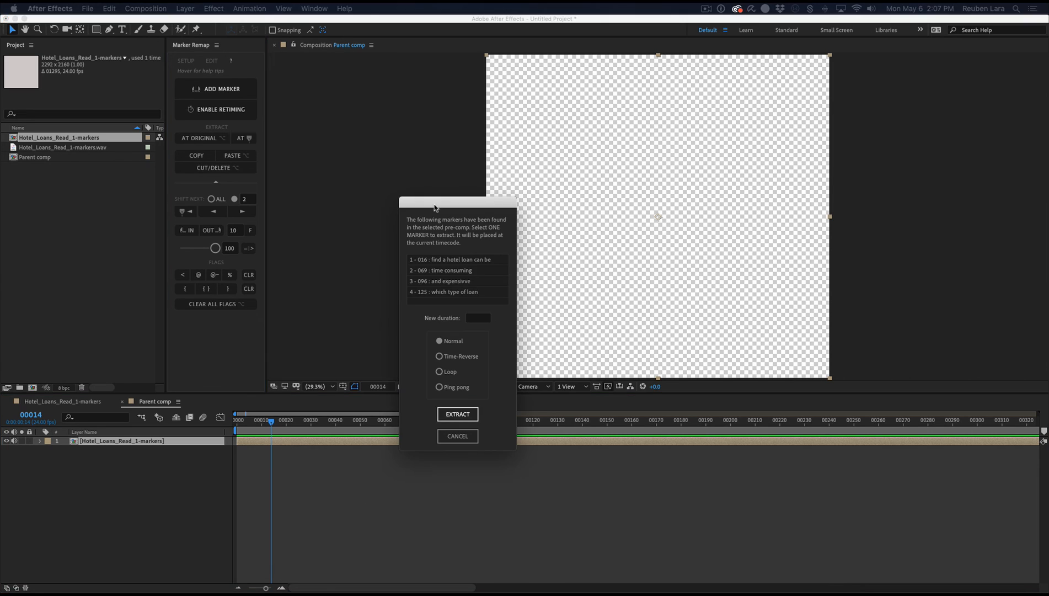
pyautogui.moveTo(445, 269)
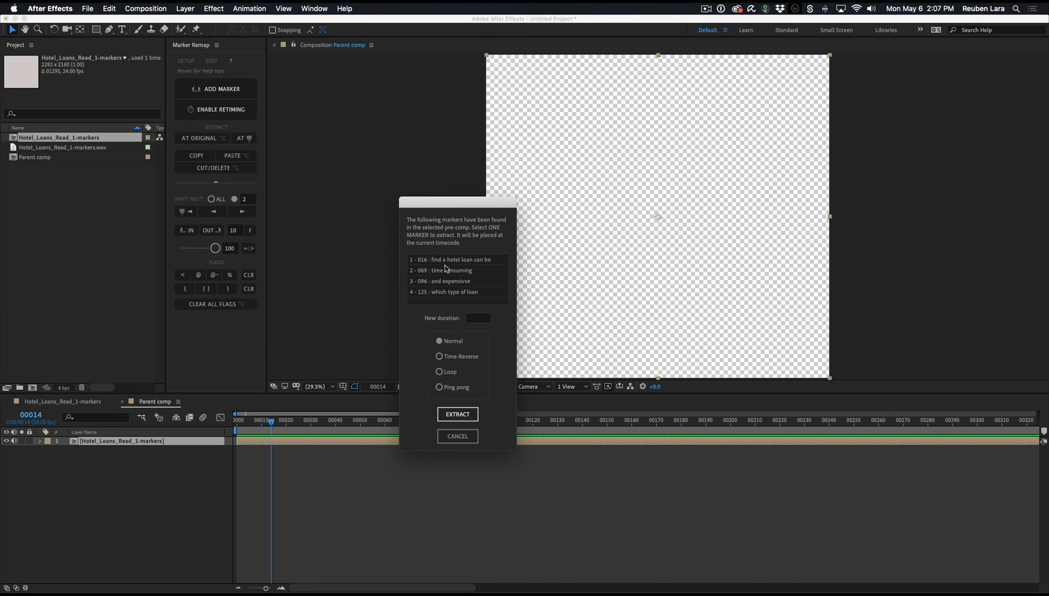
# Extract marker 1, 'find a hotel loan can be', onto the nested voiceover layer
pyautogui.click(454, 259)
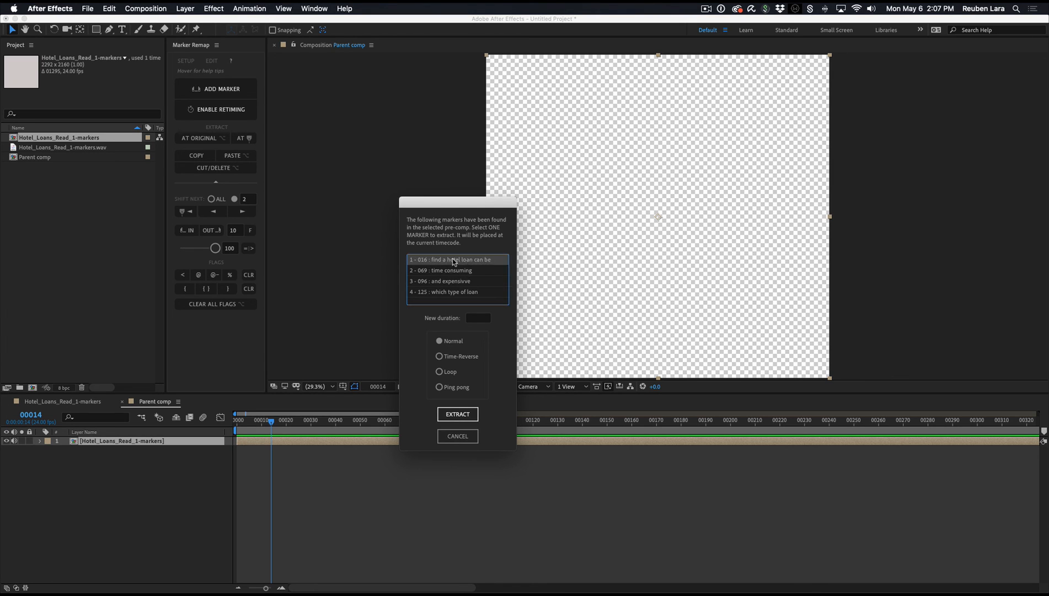
pyautogui.click(456, 414)
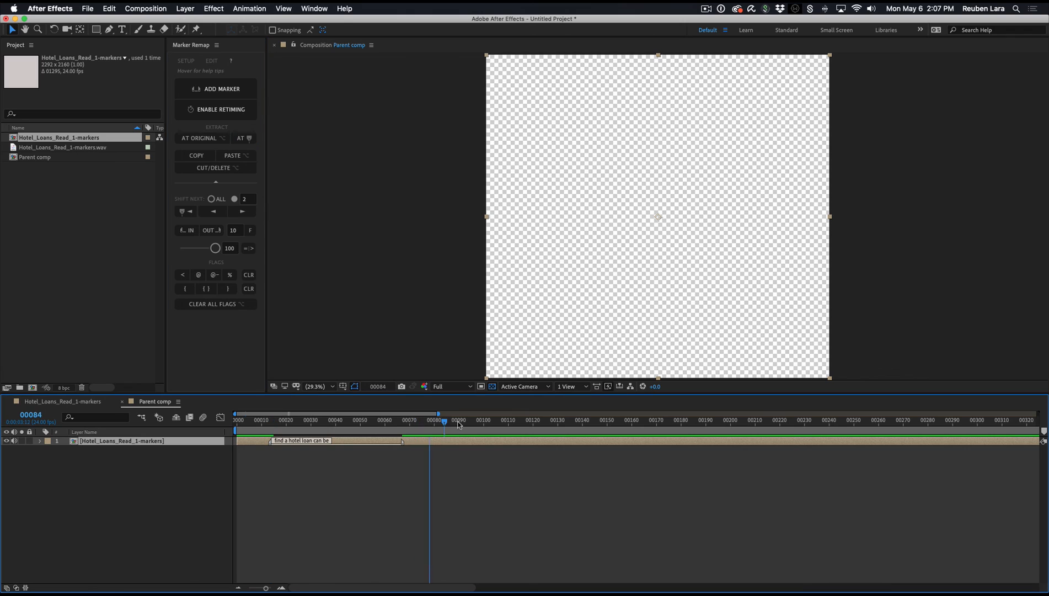
pyautogui.click(199, 138)
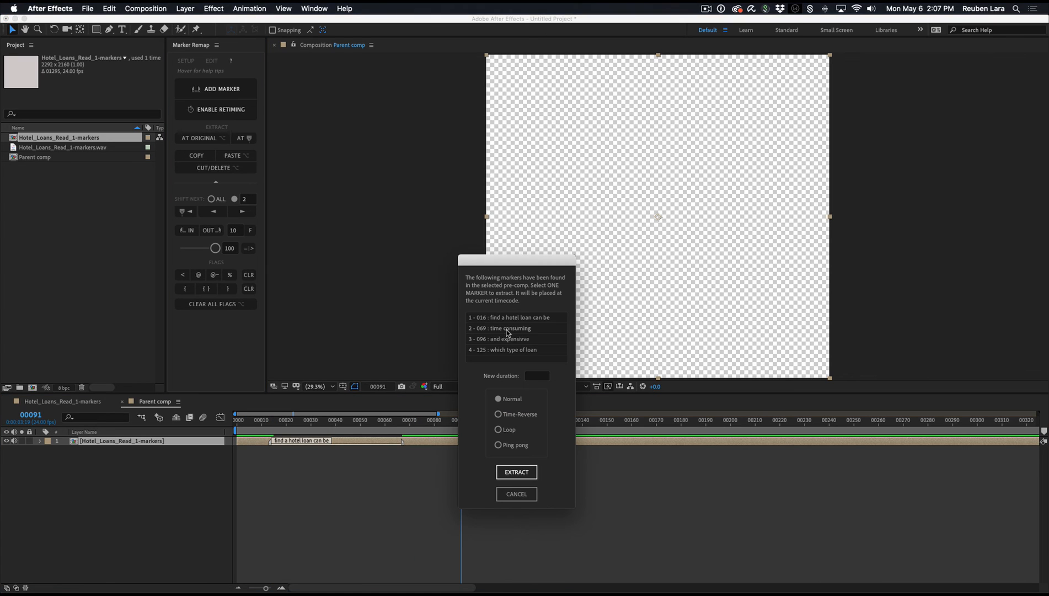